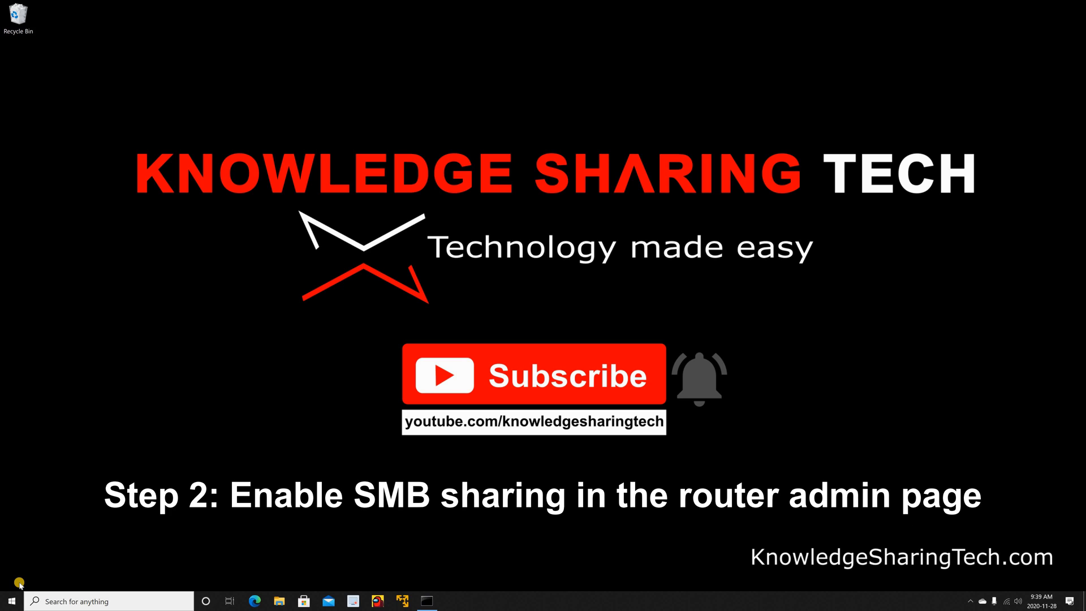
mouse_move(10, 577)
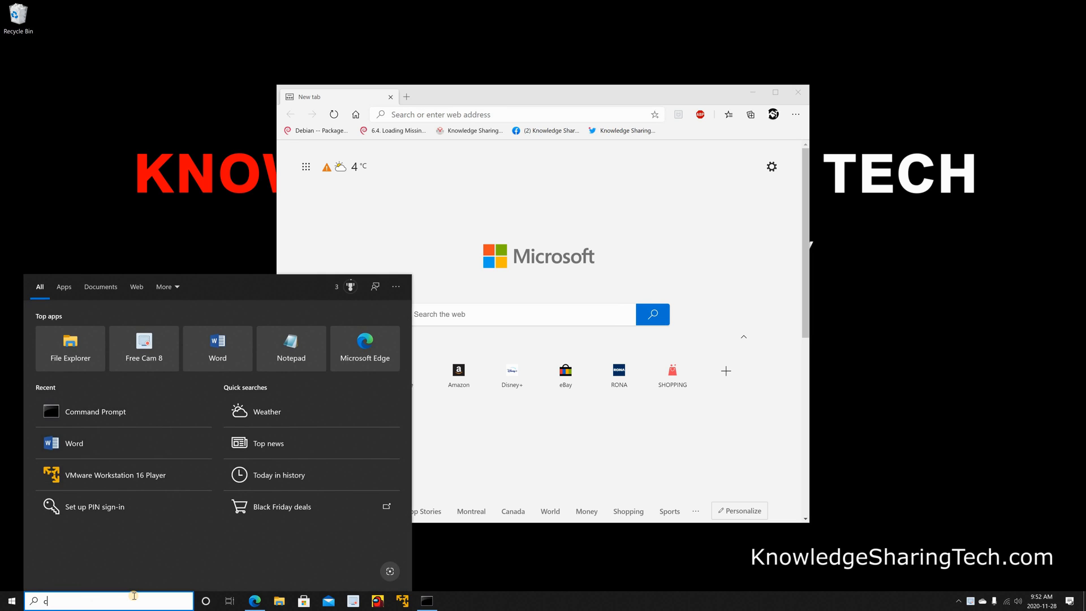
Step: Run ipconfig in Command Prompt to check the network configuration
click(96, 410)
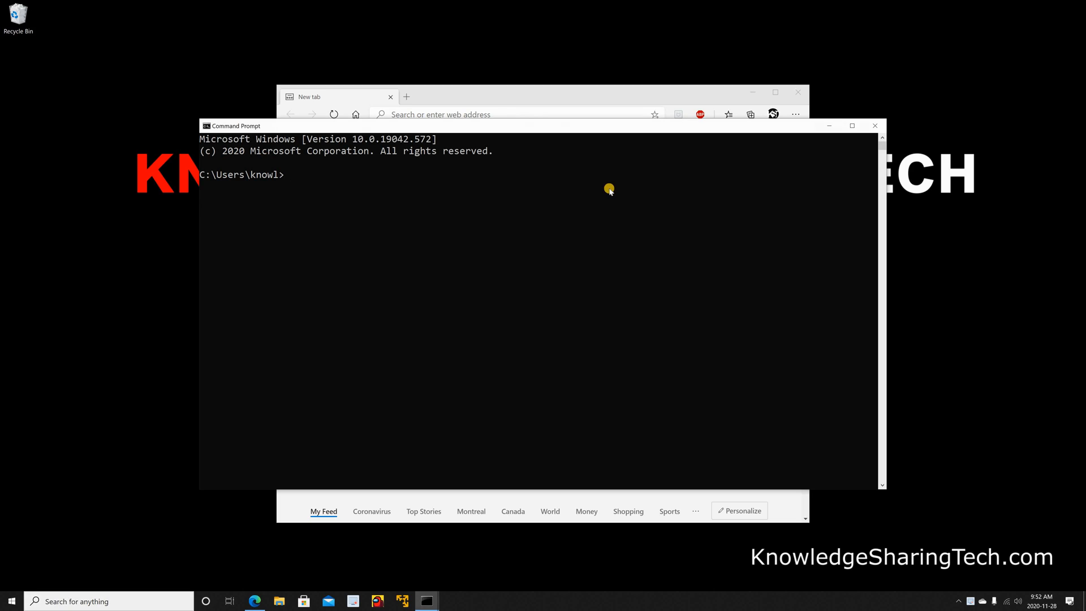
text(ipco)
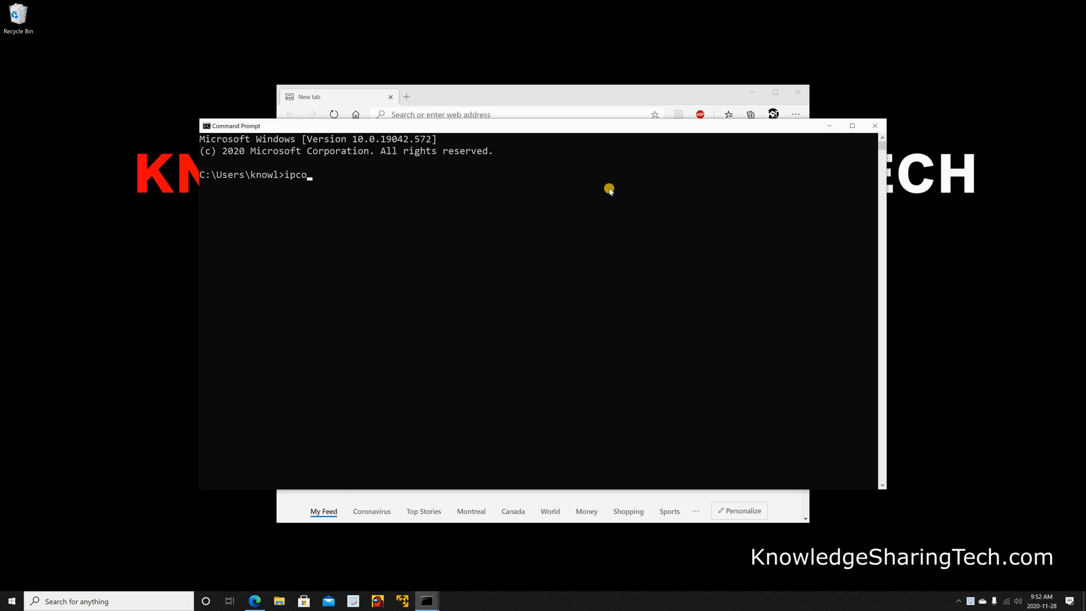
key(Enter)
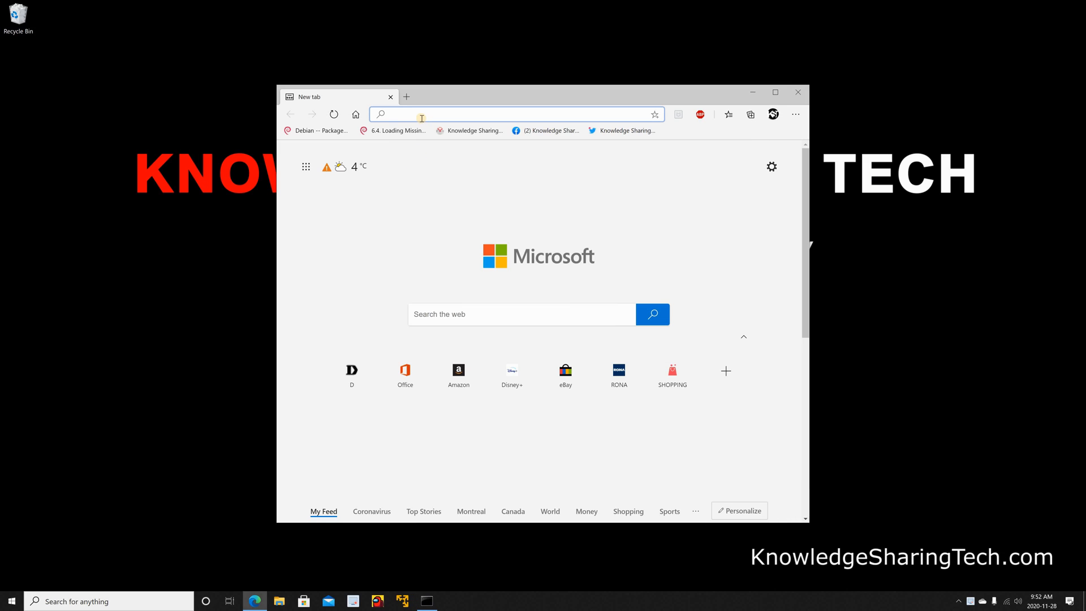
text(http://192.168.0.1/)
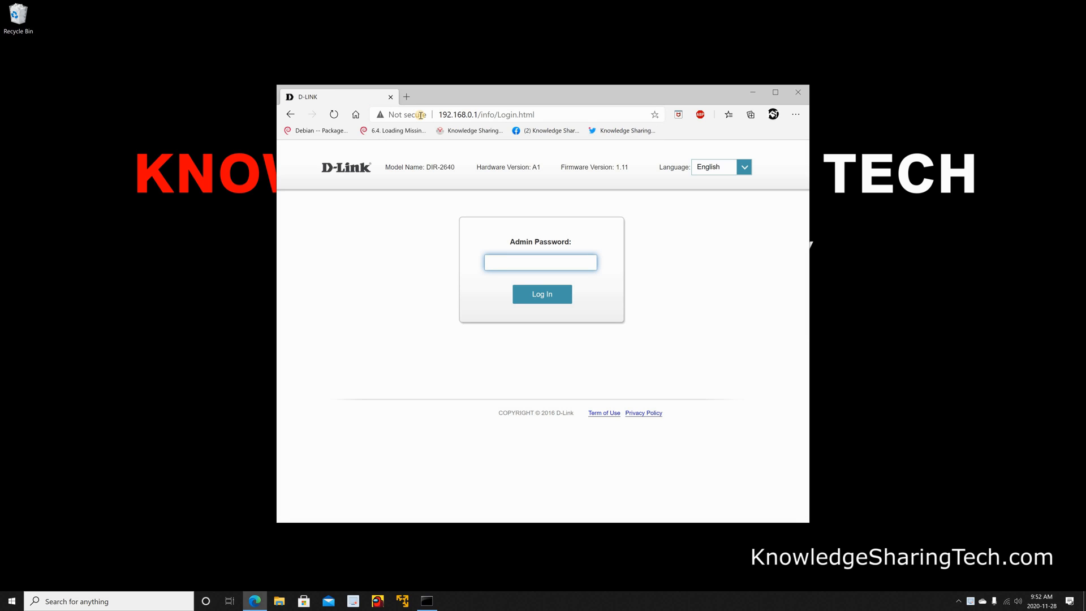
mouse_move(403, 114)
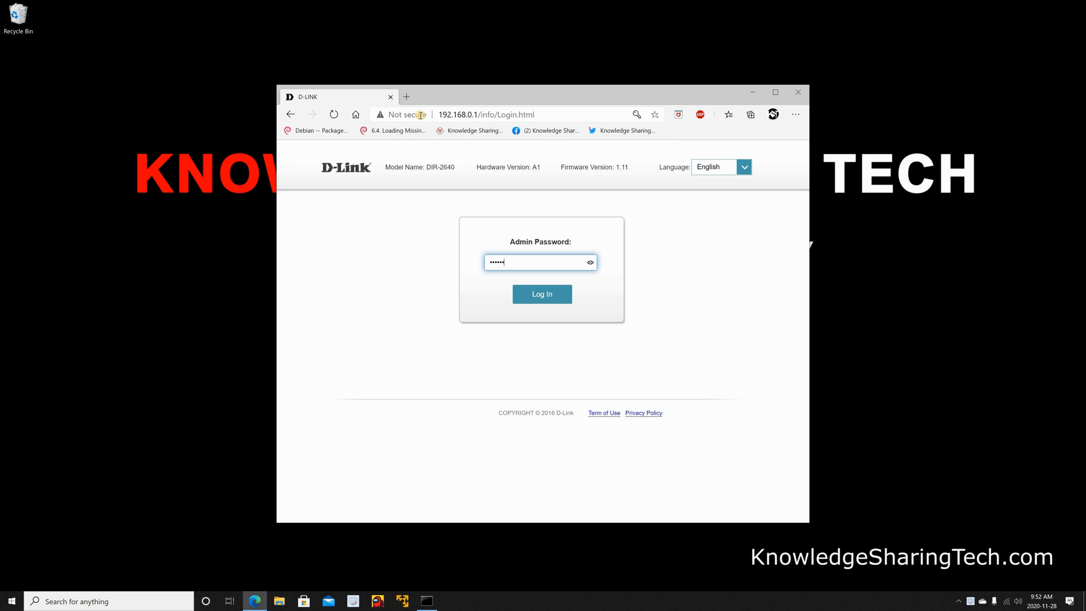
click(542, 293)
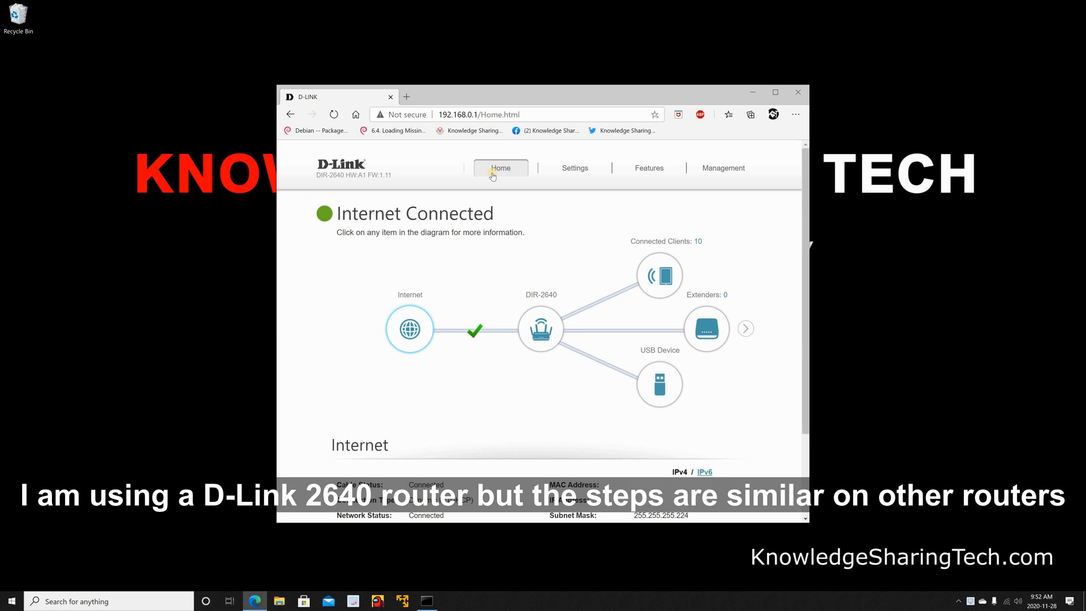
Step: Under Settings > USB Sharing, set Windows File Sharing (SAMBA) to Enabled and save
click(574, 168)
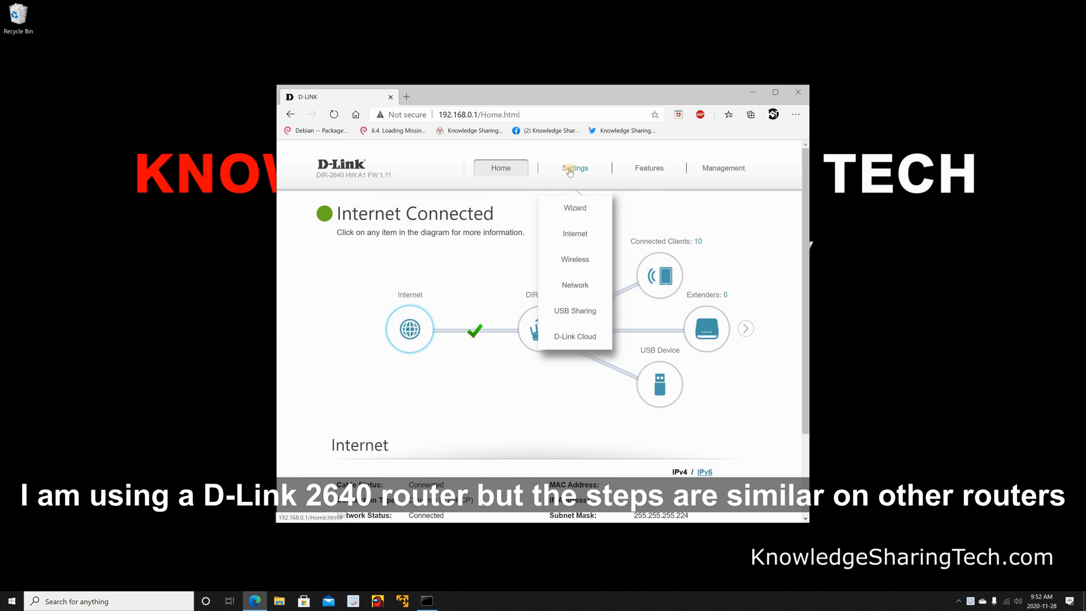
mouse_move(574, 311)
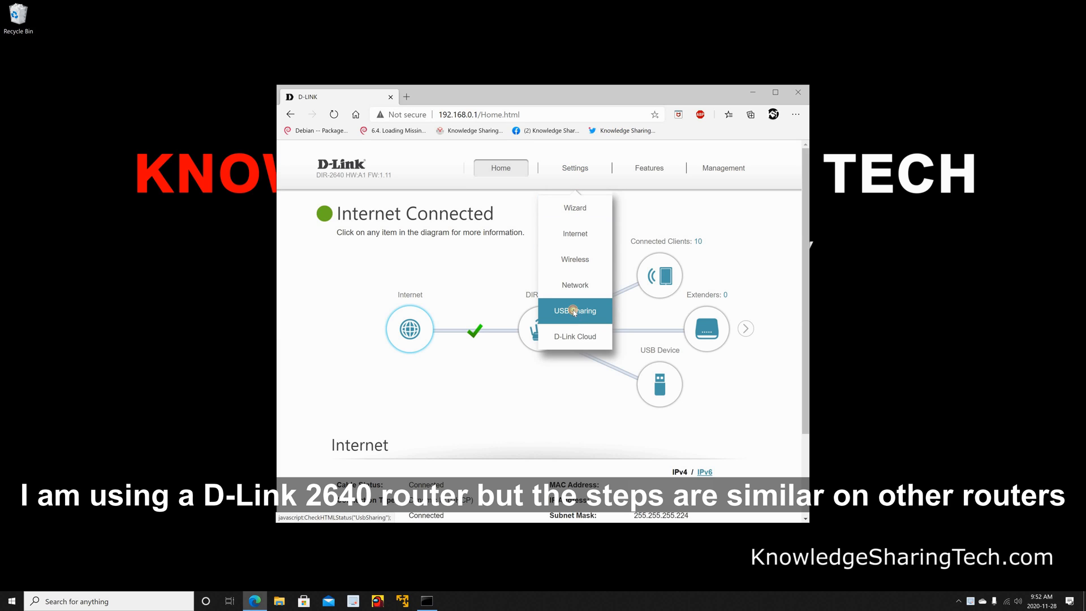
click(574, 310)
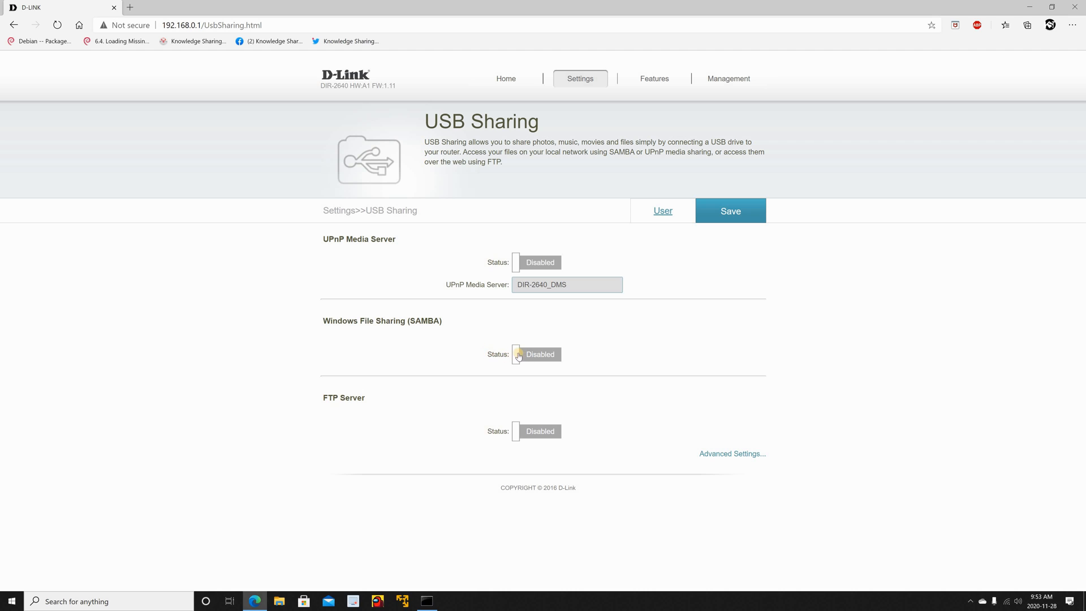
click(536, 354)
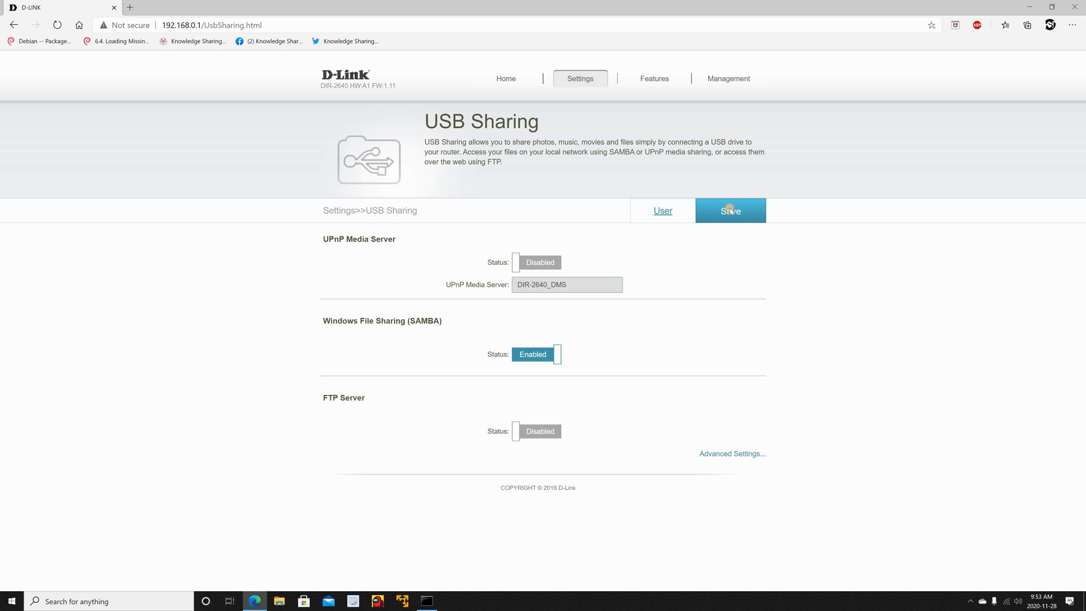
click(730, 210)
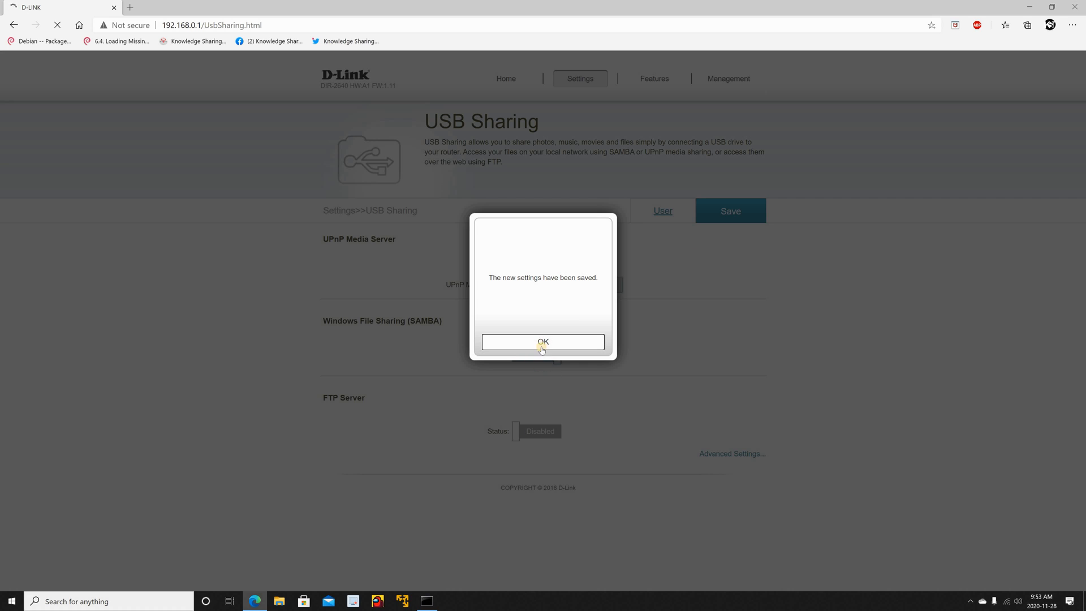
click(543, 342)
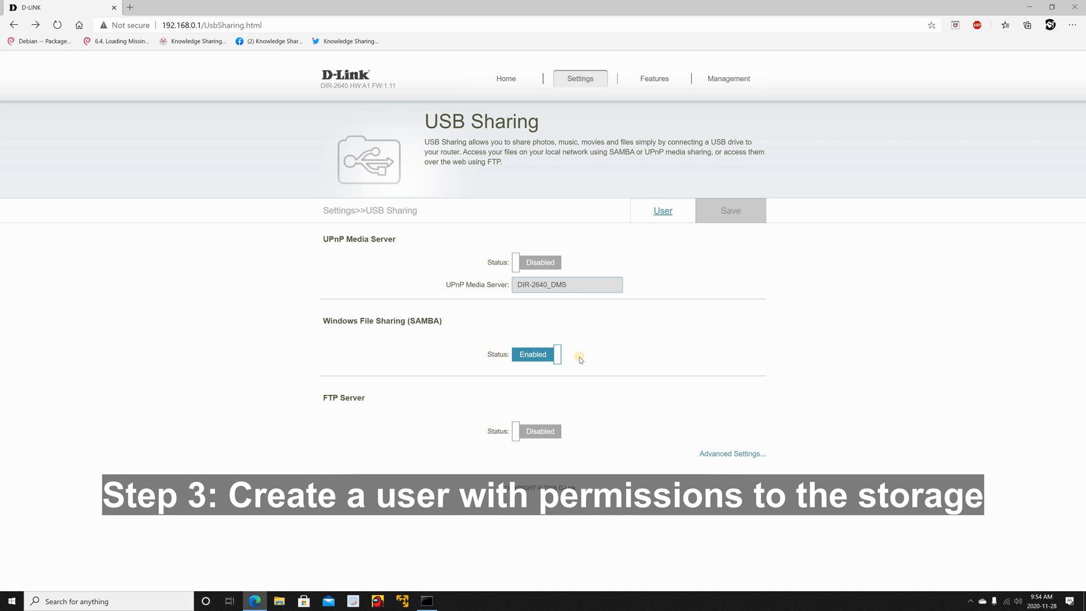
mouse_move(688, 226)
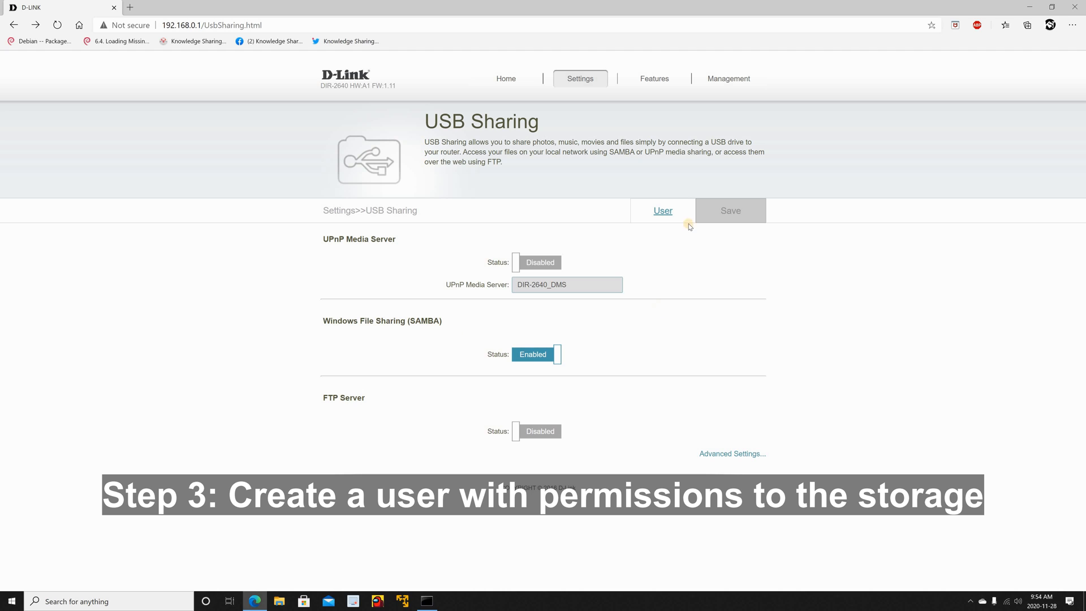
Step: Go to the User management page and open a blank Create New User form
click(662, 210)
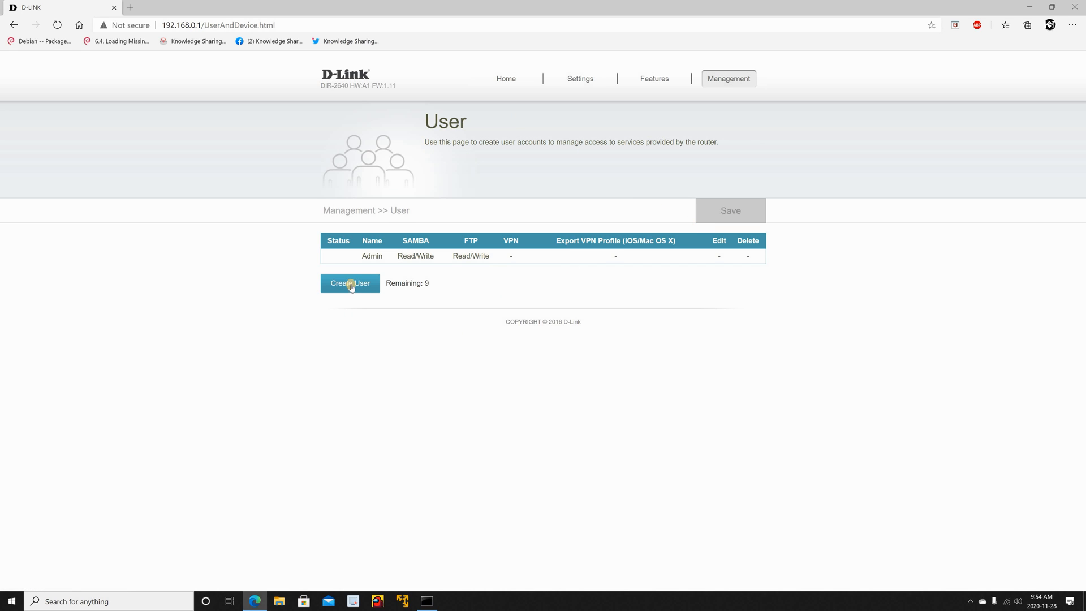
click(349, 283)
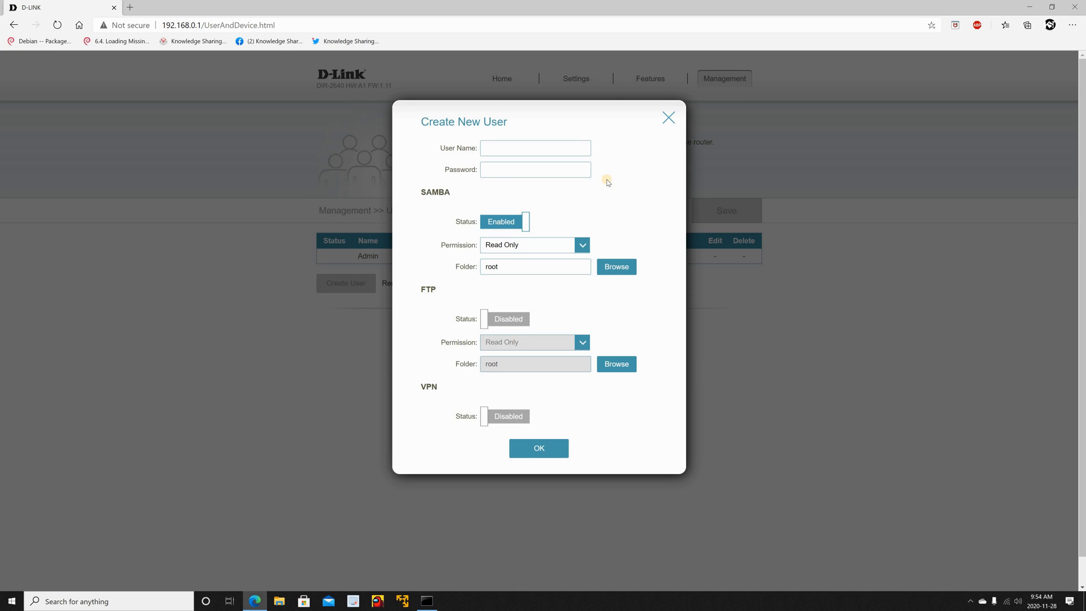
Step: Enter user name 'kst' and fill in the saved password from autofill
click(536, 148)
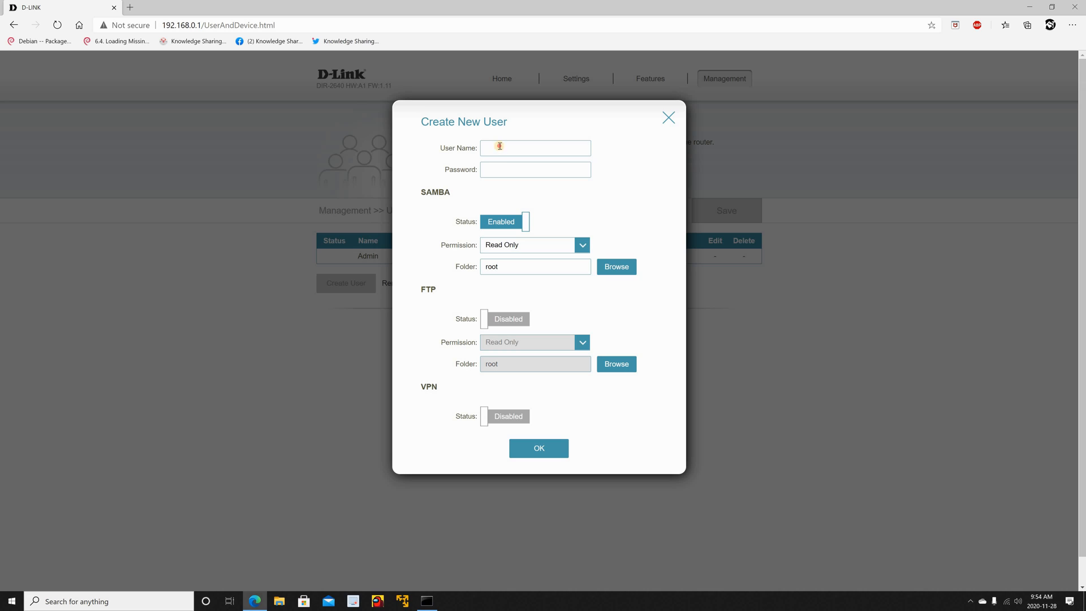
click(535, 147)
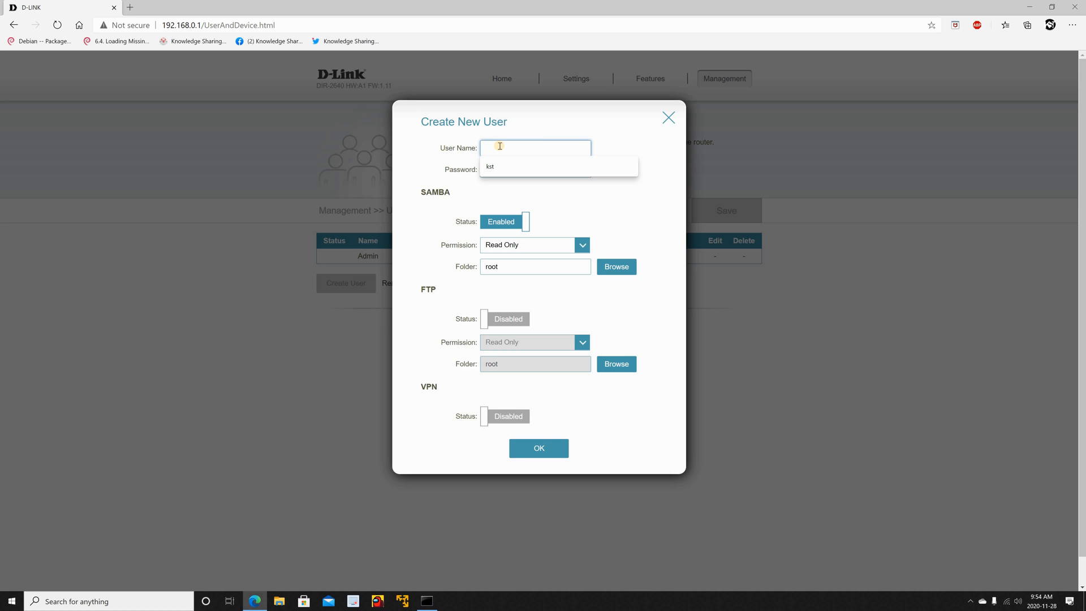
text(kst)
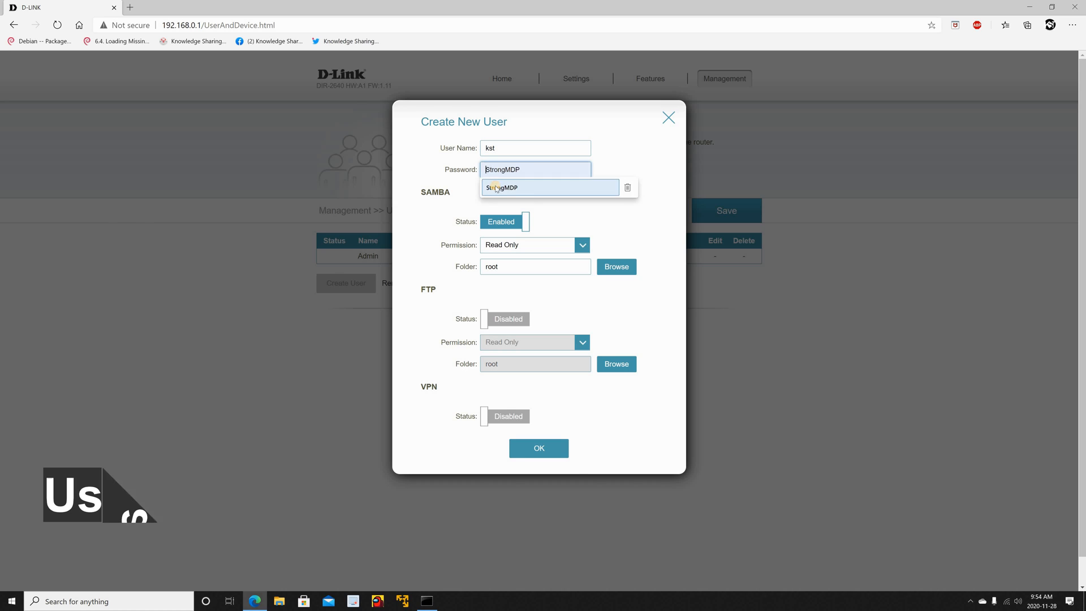
click(534, 169)
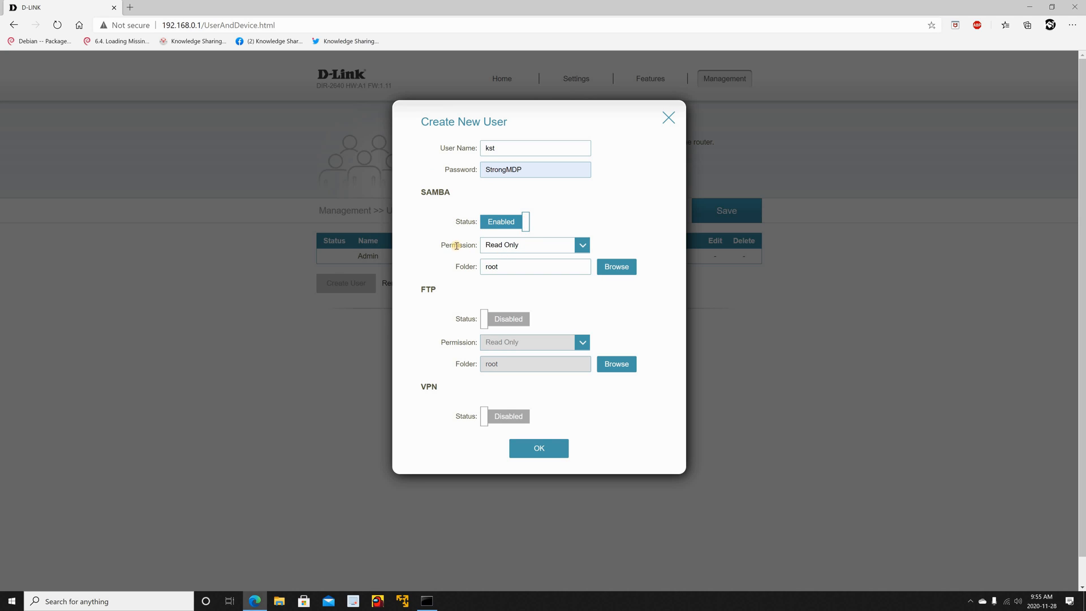
mouse_move(452, 247)
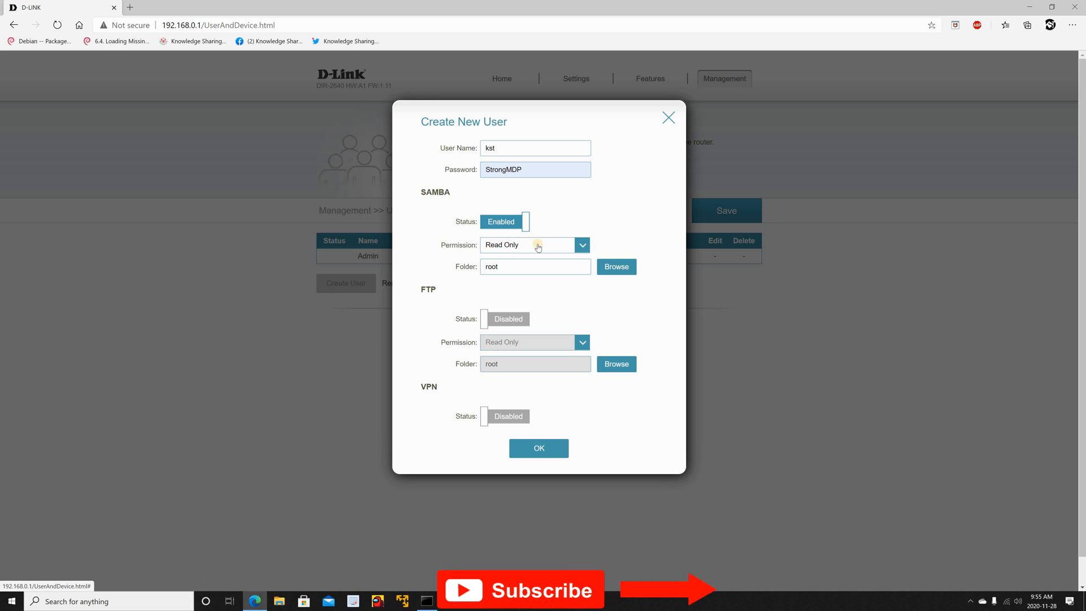
mouse_move(624, 230)
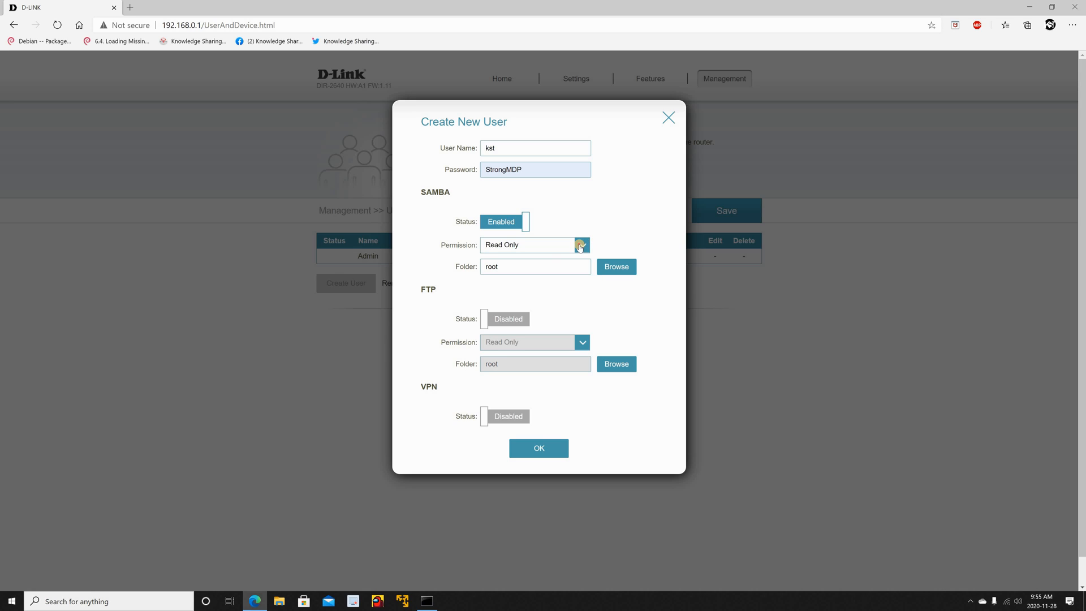
Step: Set kst's SAMBA permission to Read/Write, keeping root as the share folder
click(582, 244)
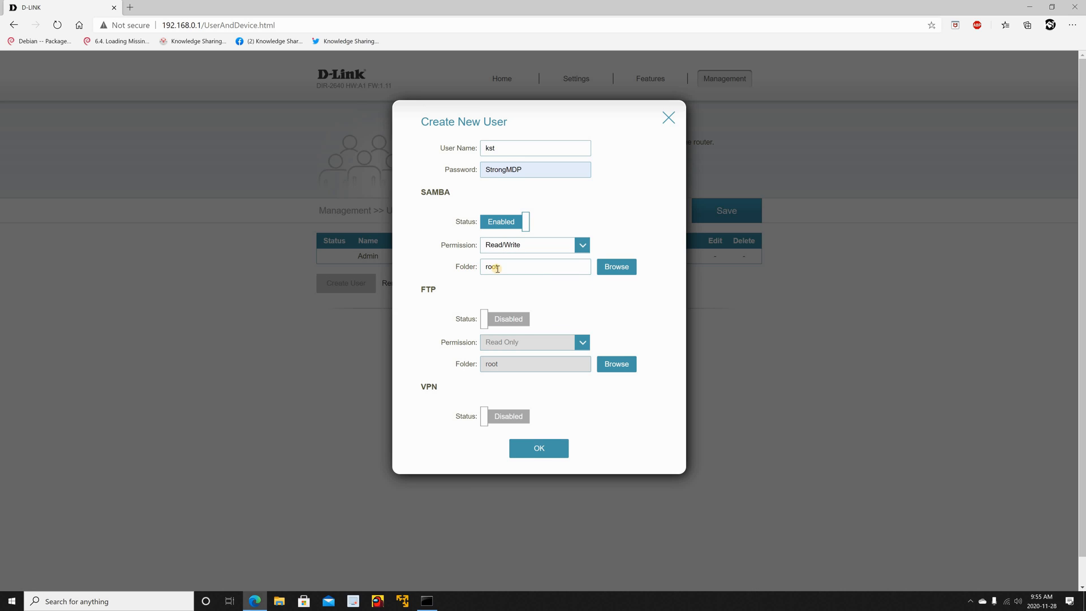
mouse_move(559, 281)
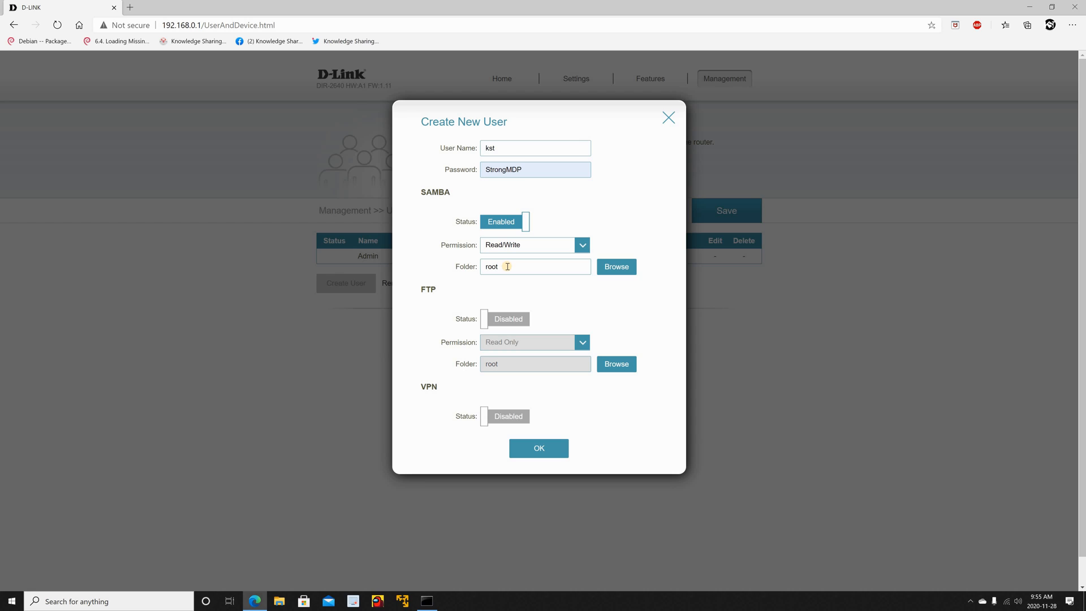
mouse_move(601, 284)
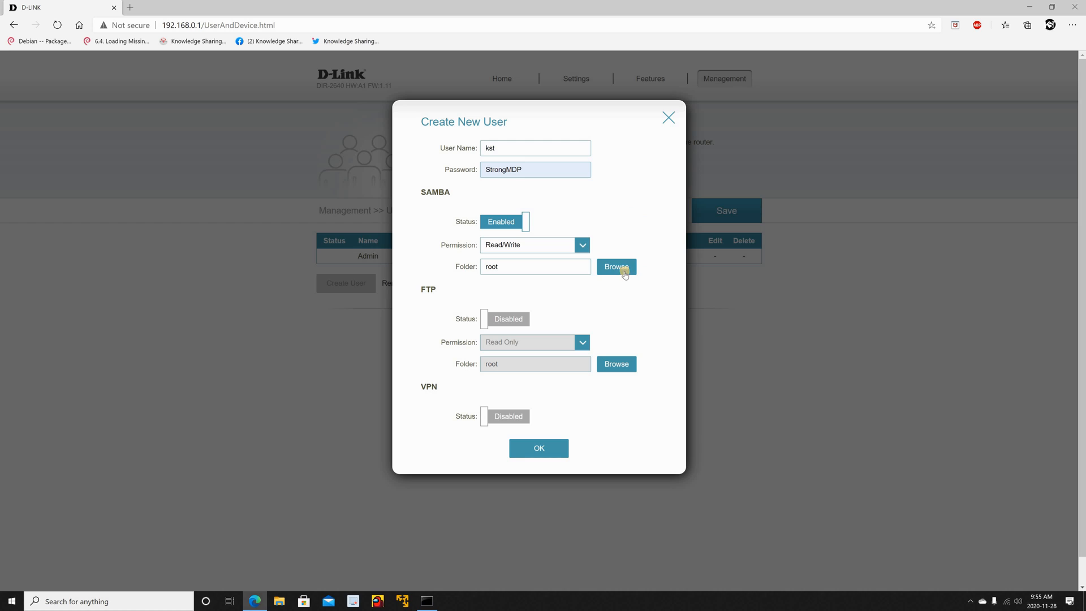
click(615, 266)
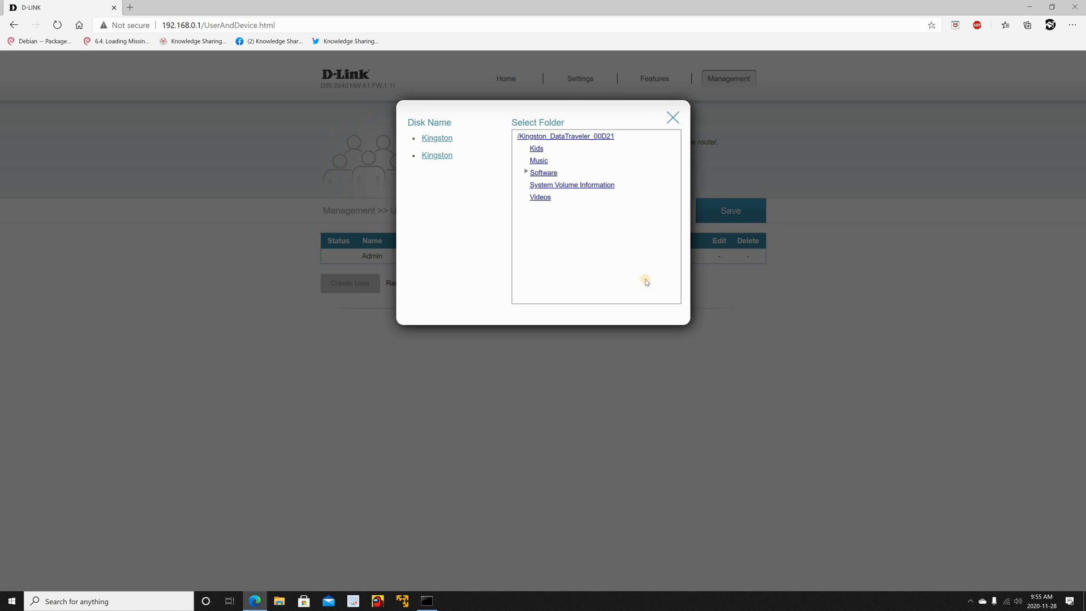
mouse_move(549, 181)
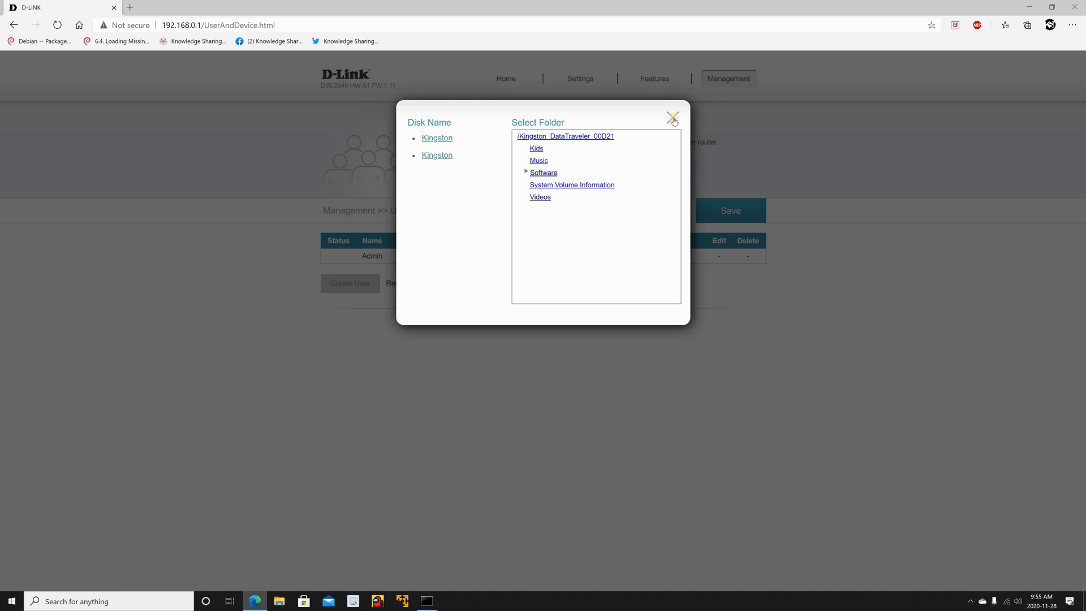
click(671, 118)
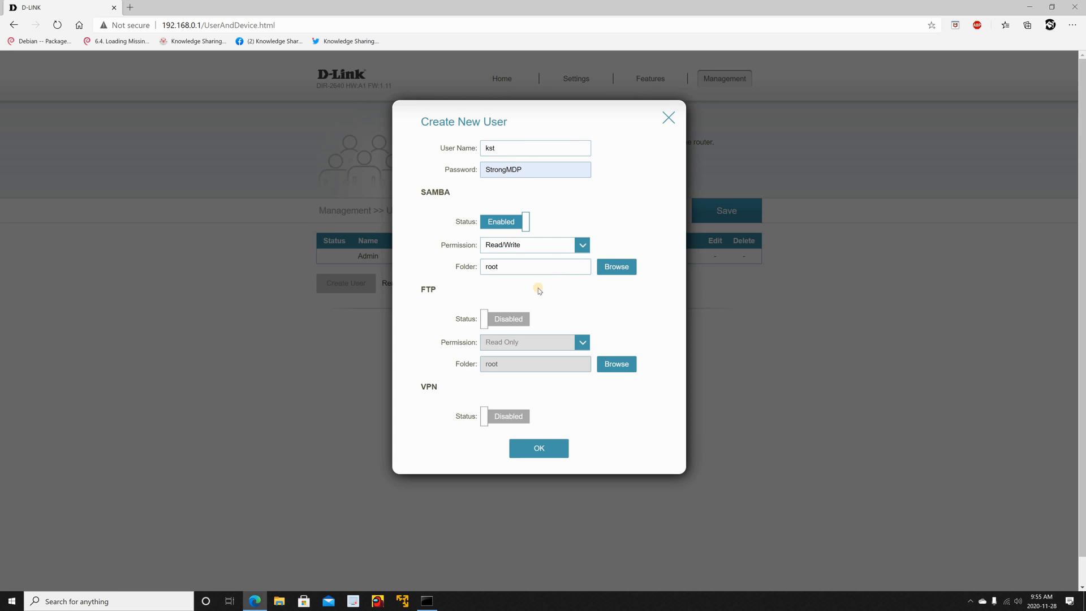
Step: Confirm creating user kst, save the settings to the router, and dismiss the confirmation
click(538, 448)
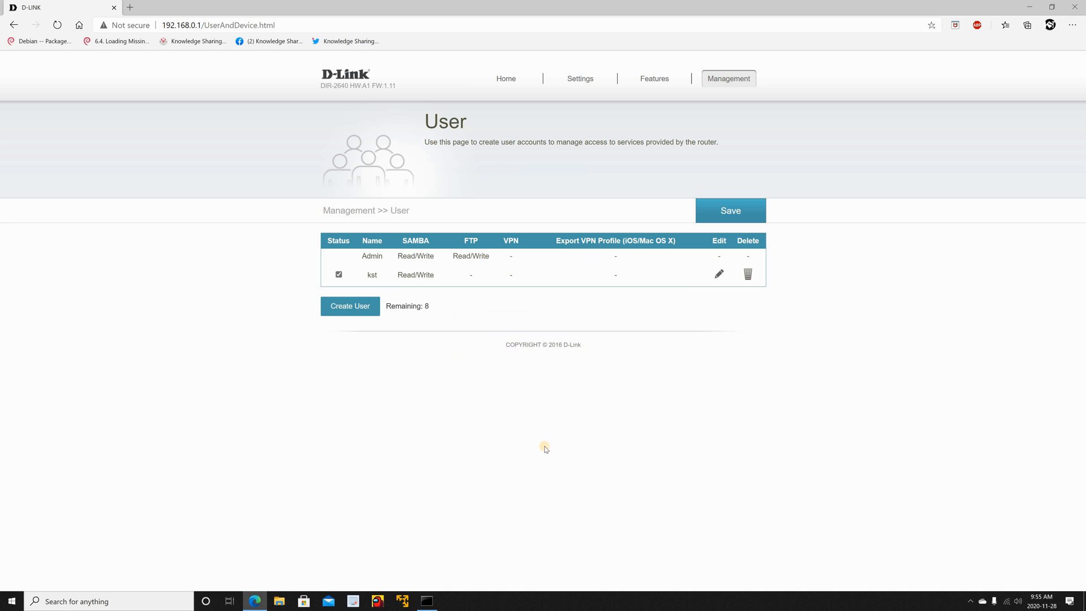
click(730, 210)
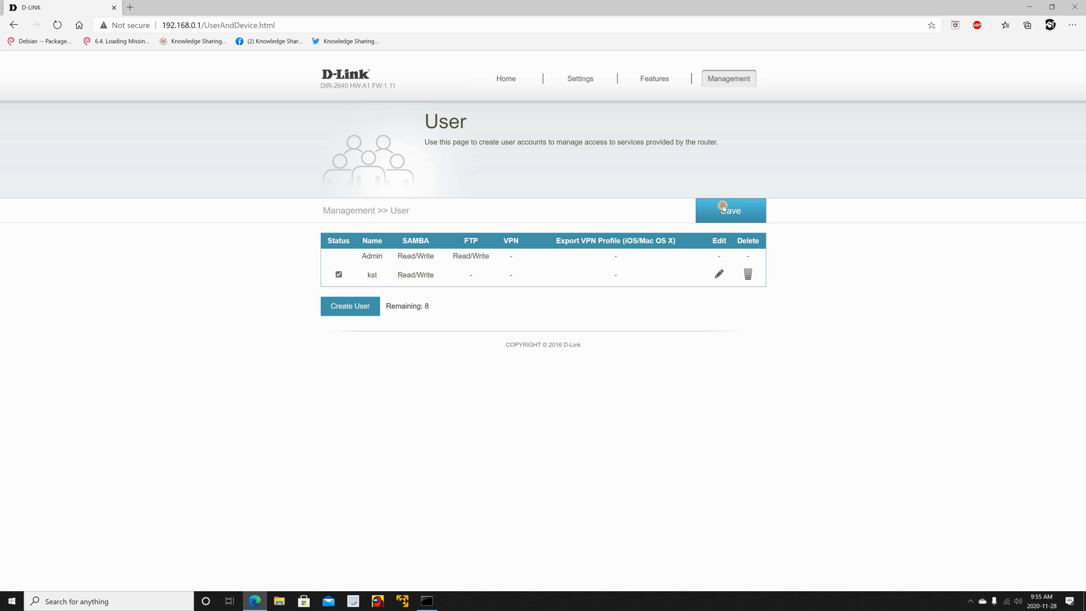
click(729, 210)
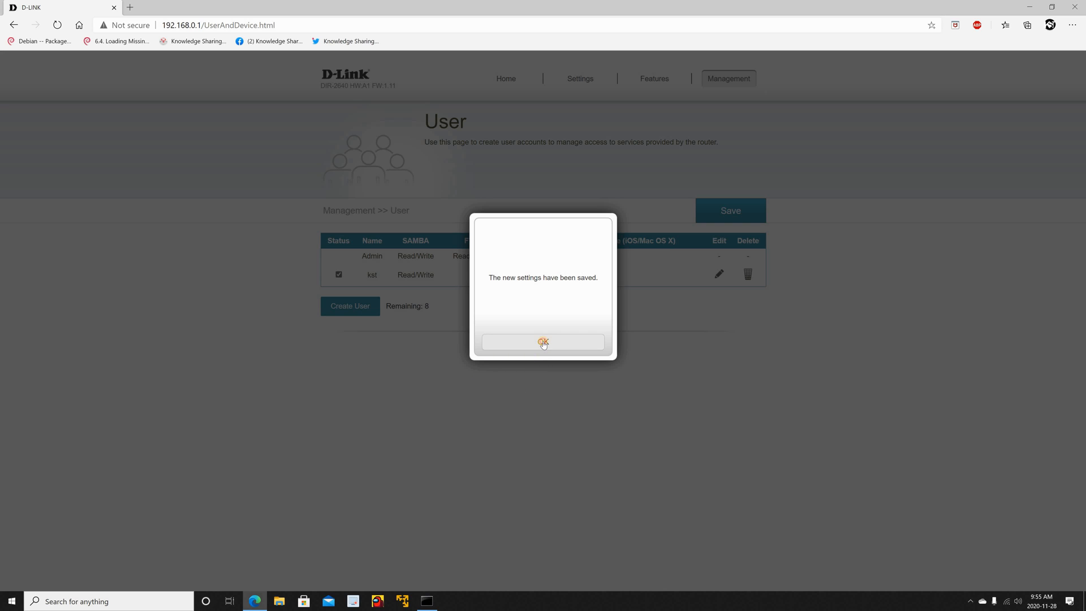
click(543, 341)
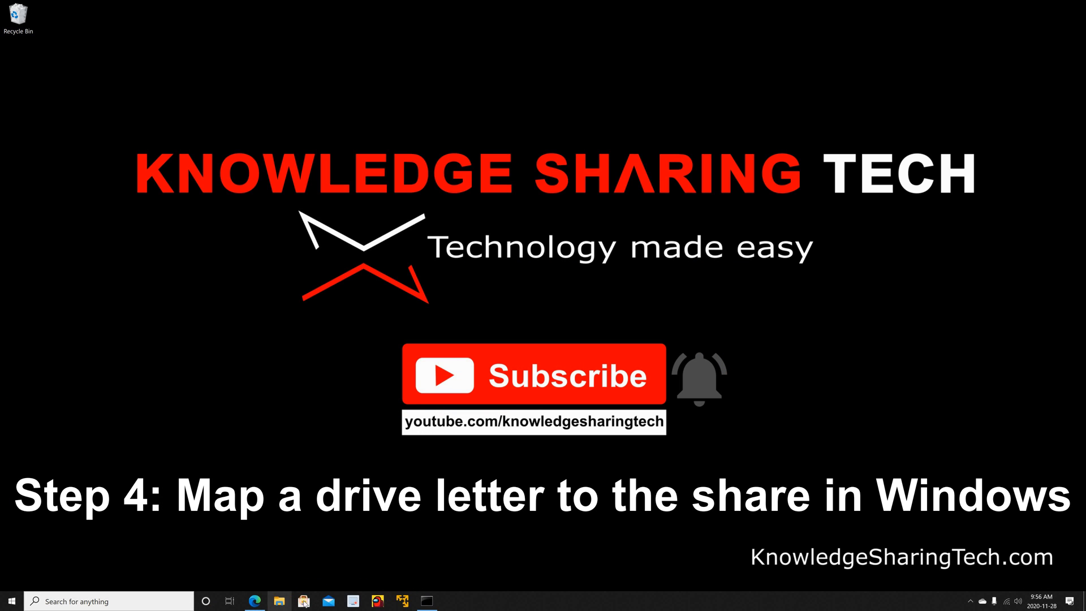
Step: Open File Explorer and enter the router address \\192.168.0.1 as the location
click(278, 601)
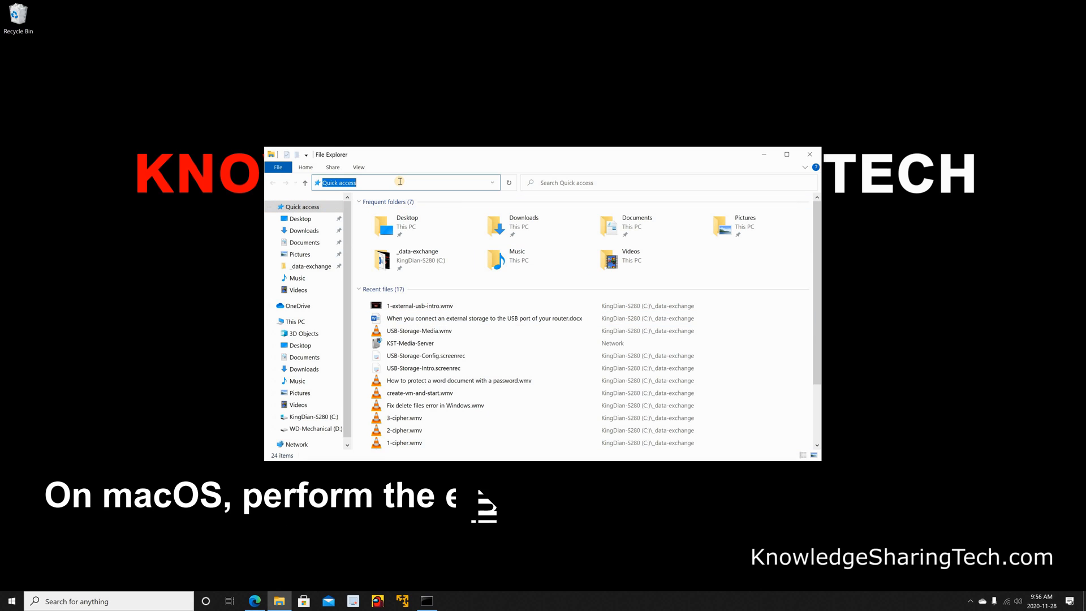
text(\\)
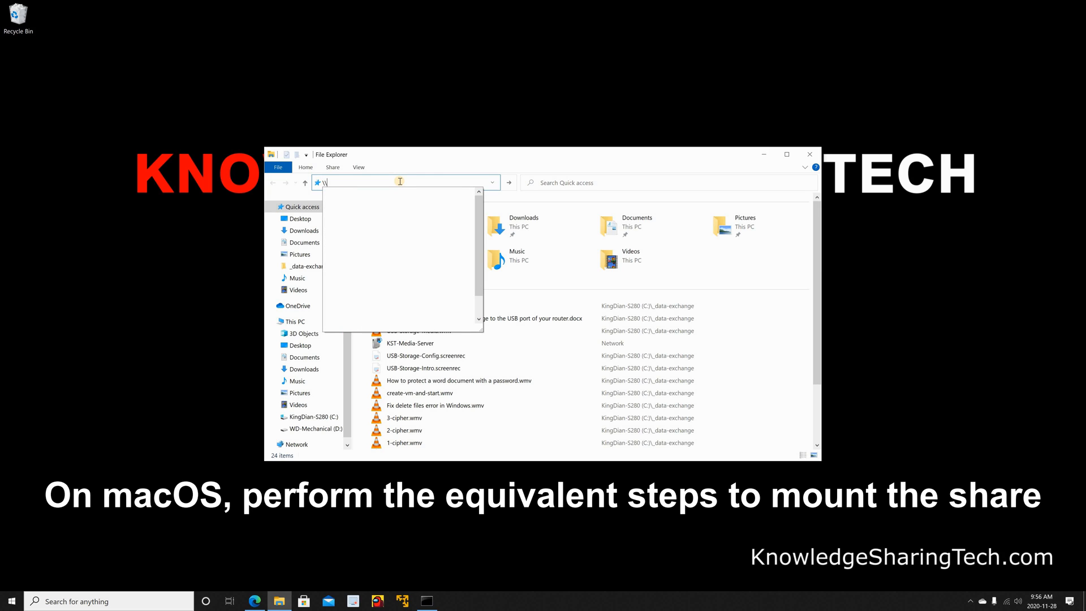
text(192.)
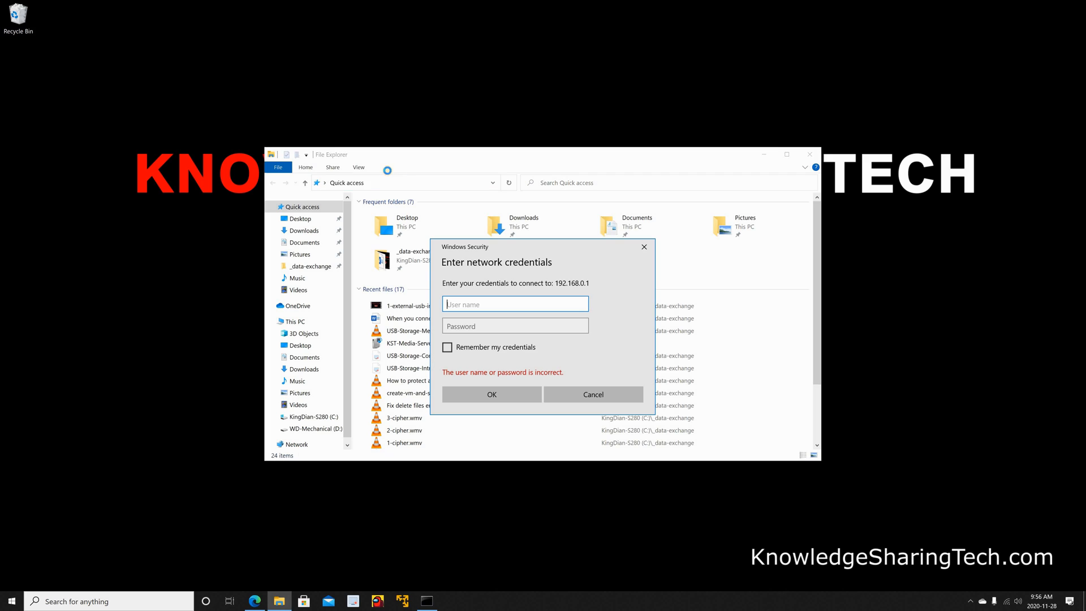
mouse_move(358, 184)
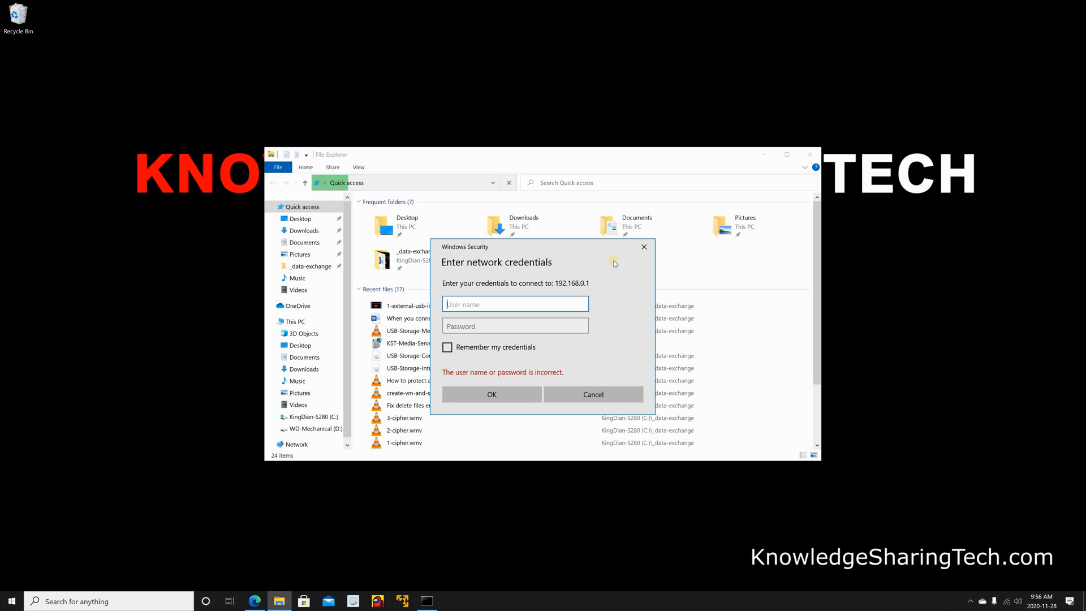
Step: Sign in to 192.168.0.1 as kst with Remember my credentials ticked
text(kst)
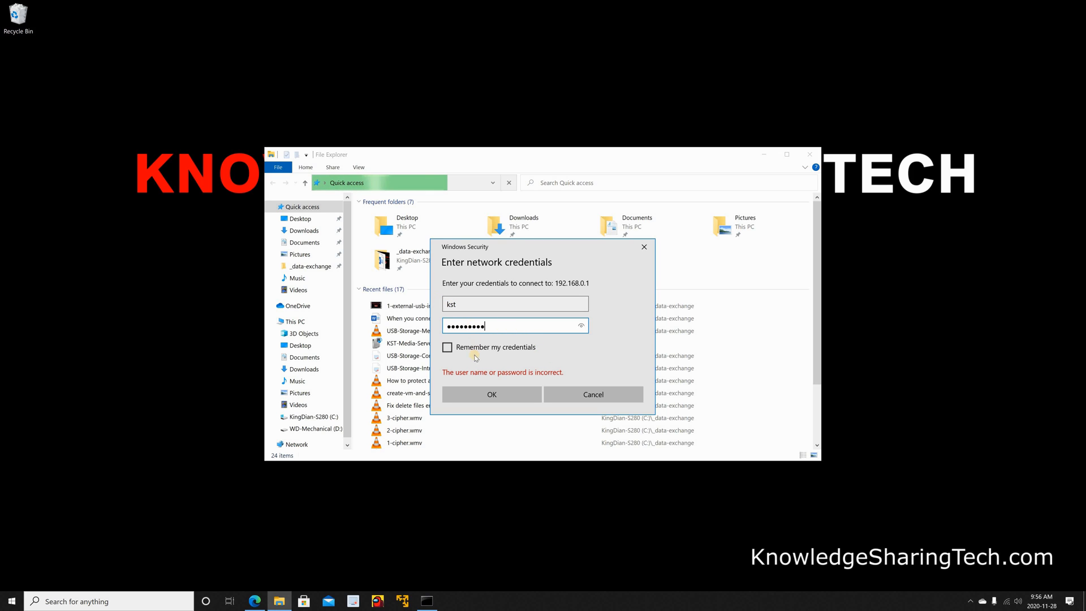
click(447, 347)
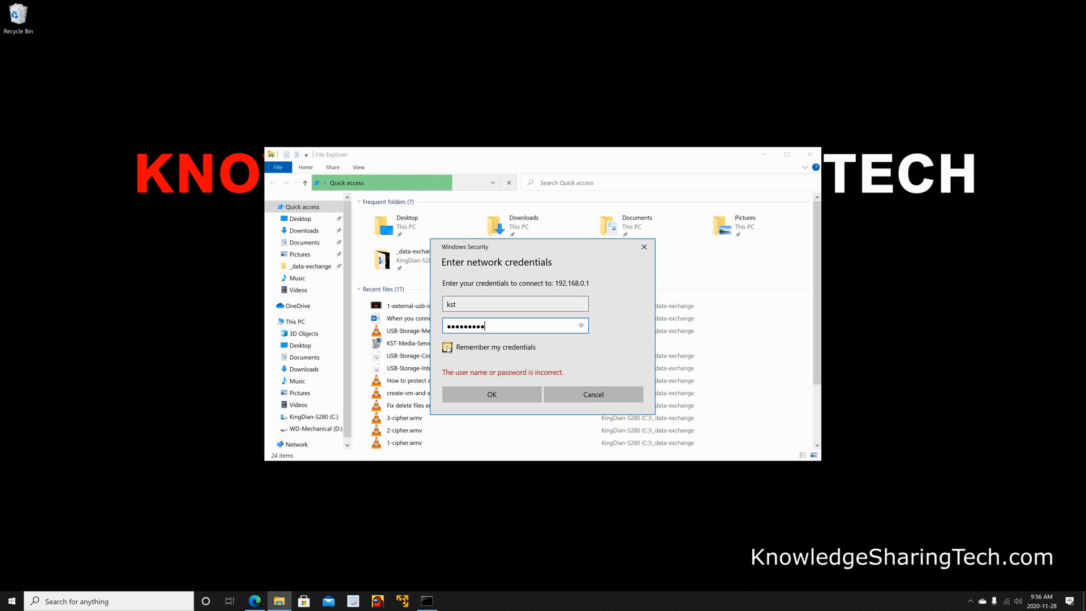
click(447, 346)
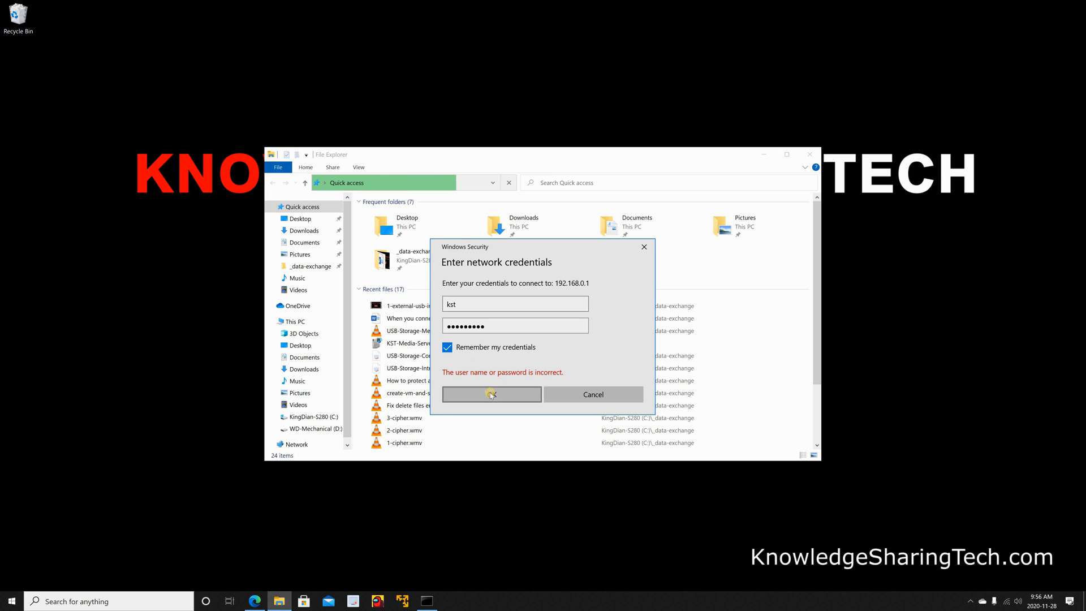
click(491, 394)
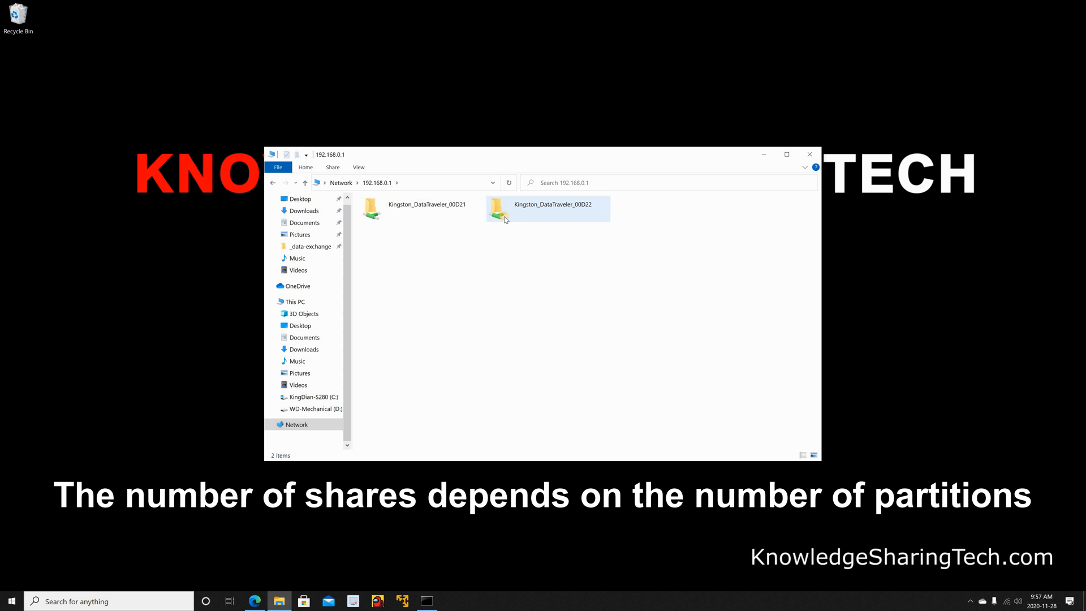
mouse_move(488, 264)
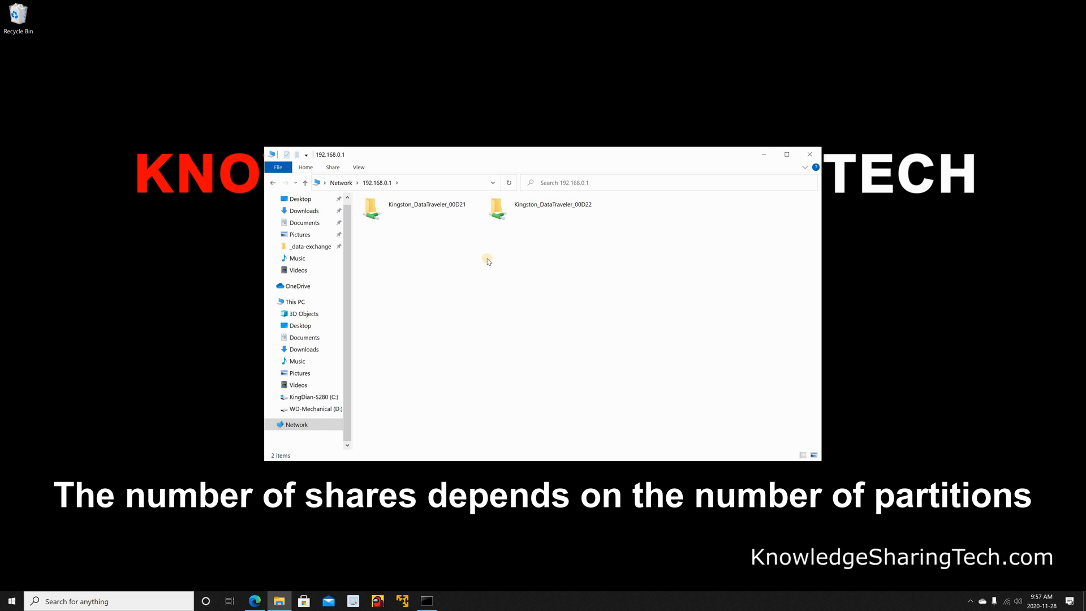
mouse_move(370, 213)
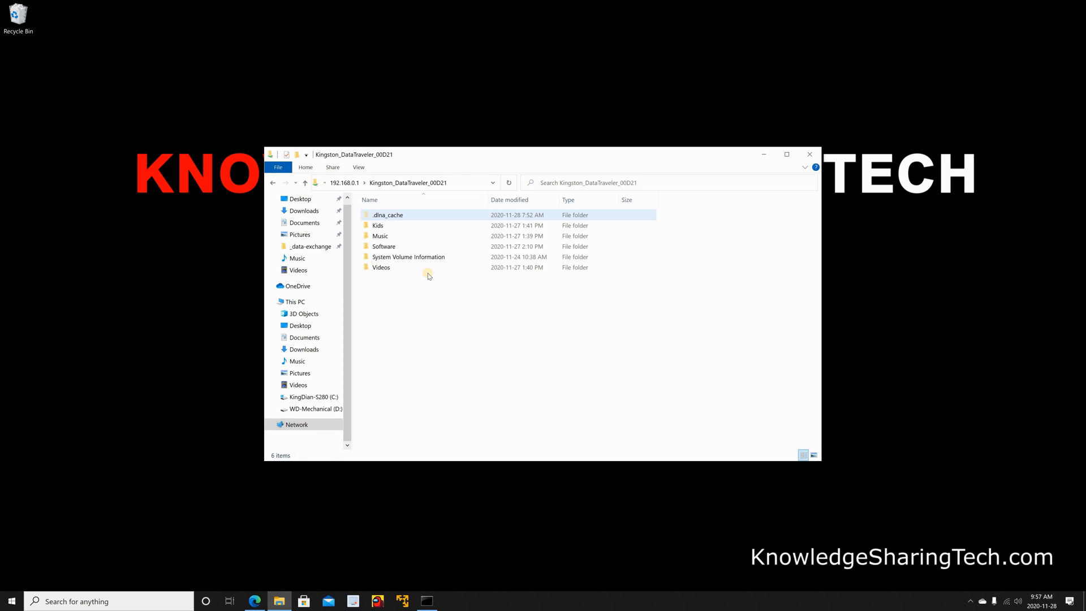
Step: Return from the Kingston_DataTraveler_00D21 share to the router's share list
click(305, 182)
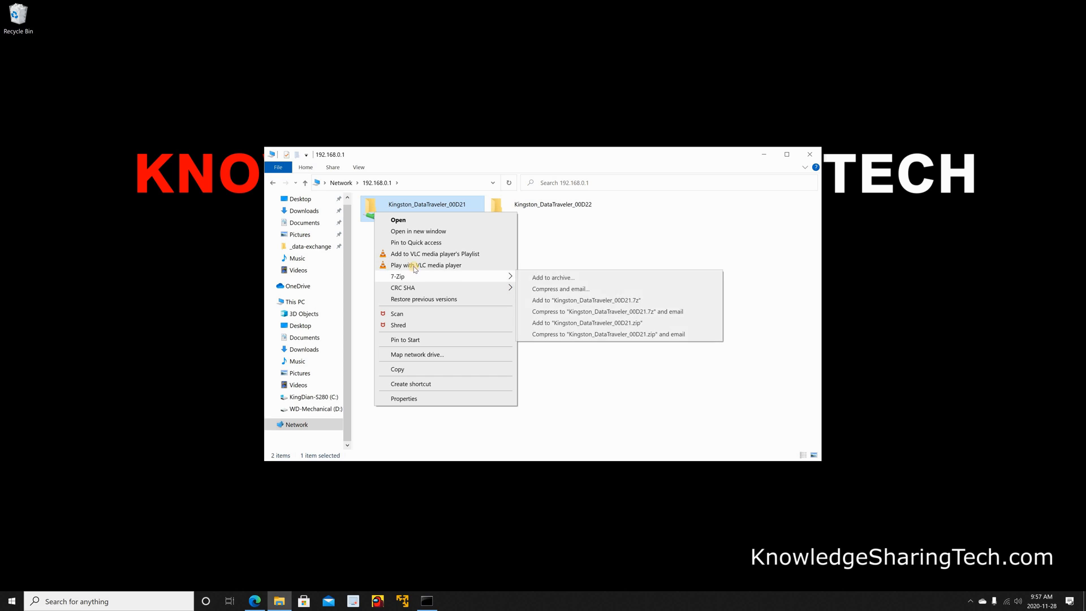
mouse_move(410, 339)
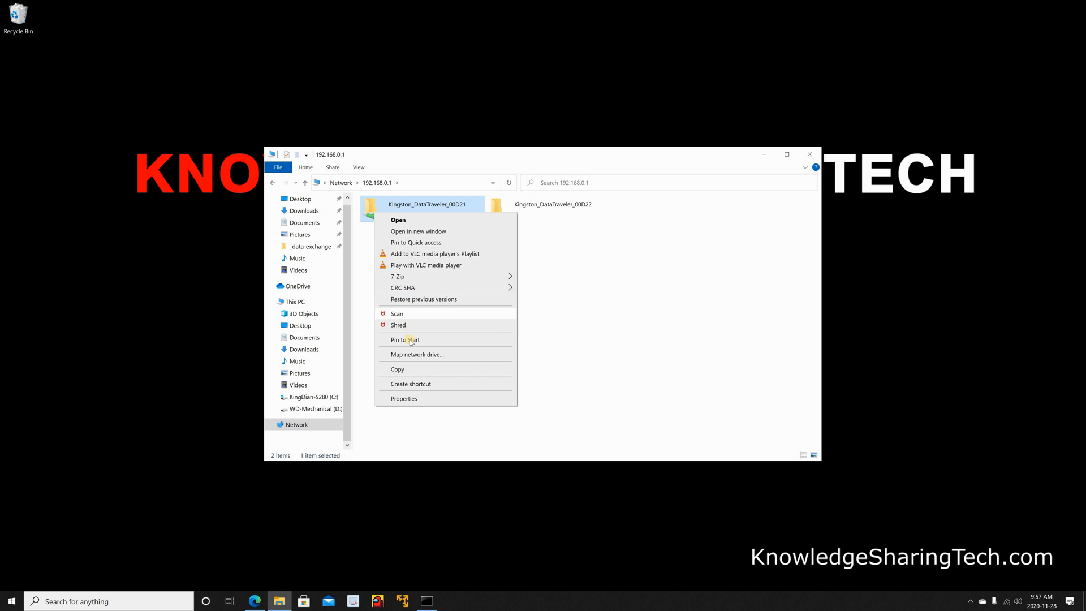
Step: Map Kingston_DataTraveler_00D21 as network drive Z:, set to reconnect at sign-in
click(416, 354)
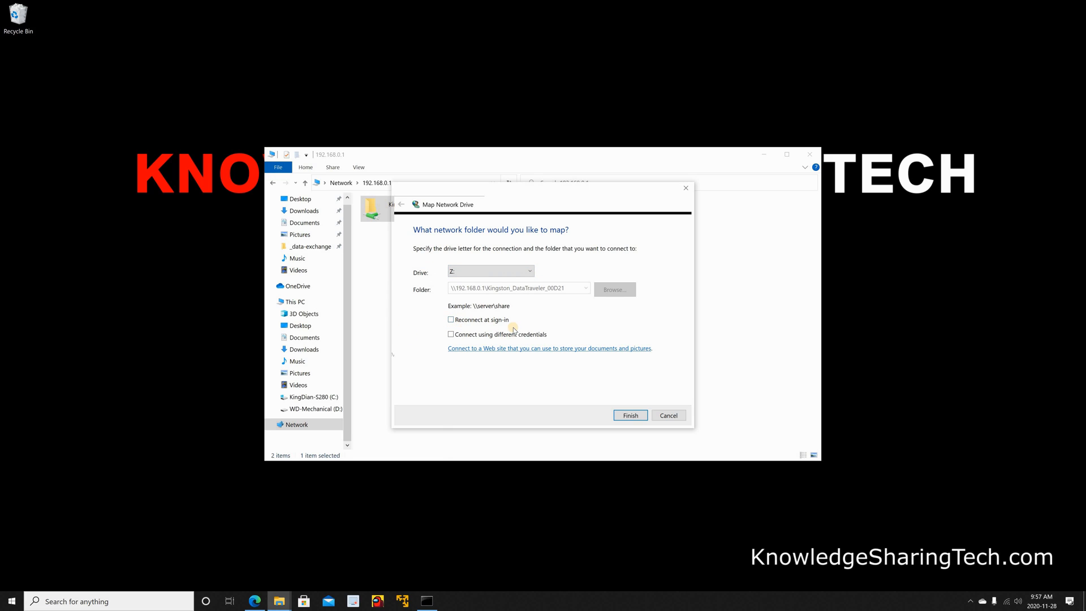
mouse_move(530, 324)
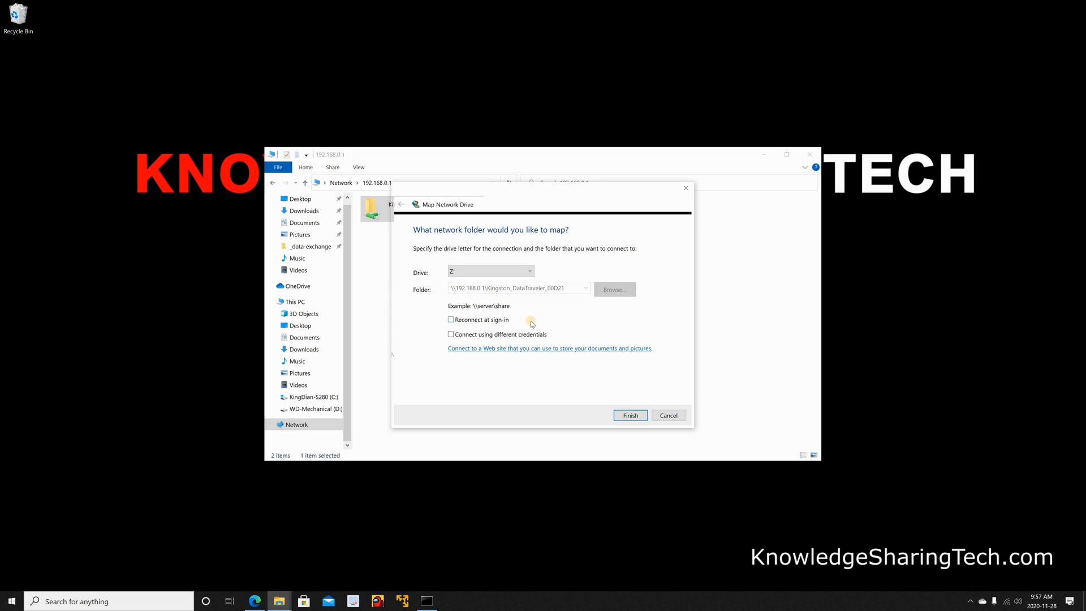
mouse_move(532, 323)
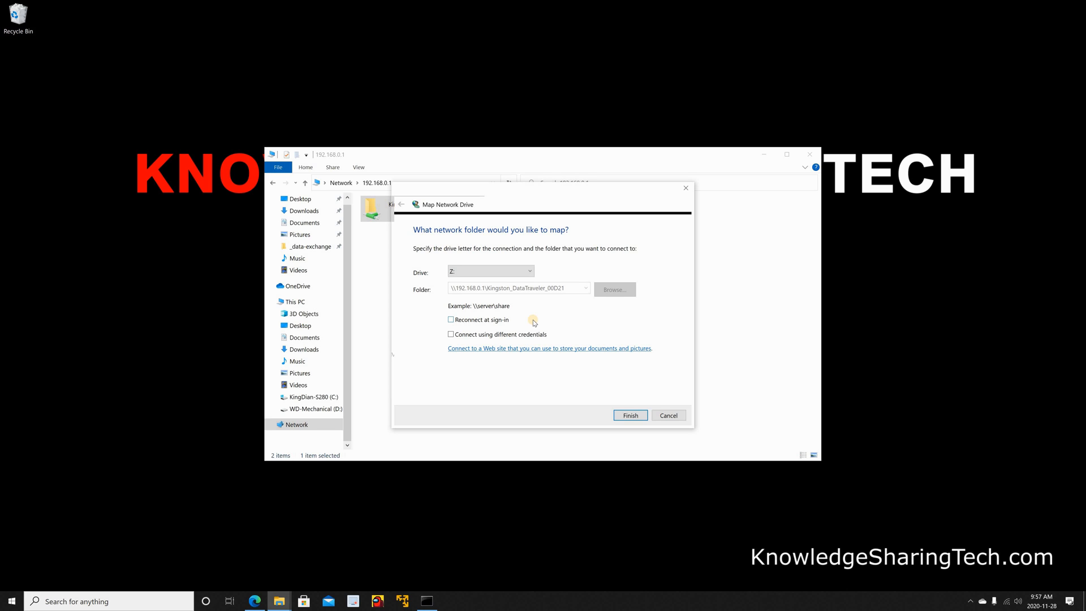
mouse_move(533, 324)
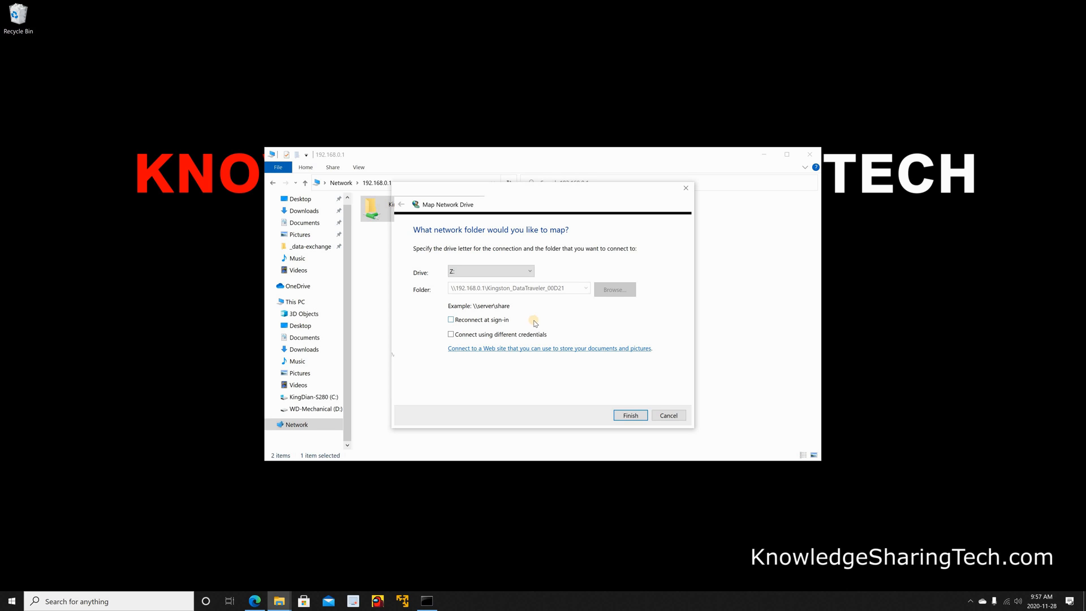
click(451, 319)
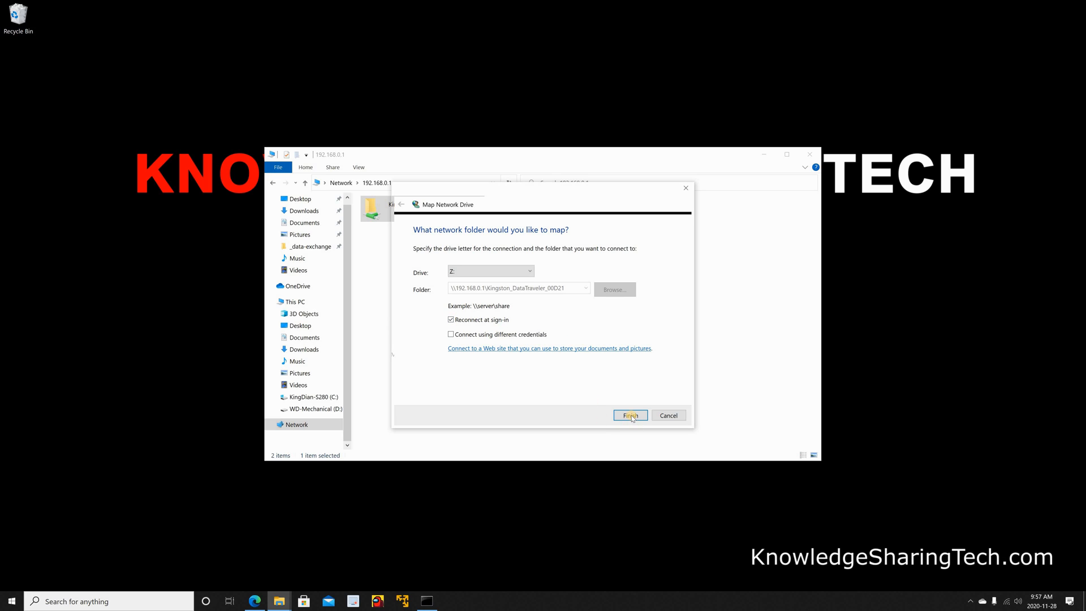
click(629, 415)
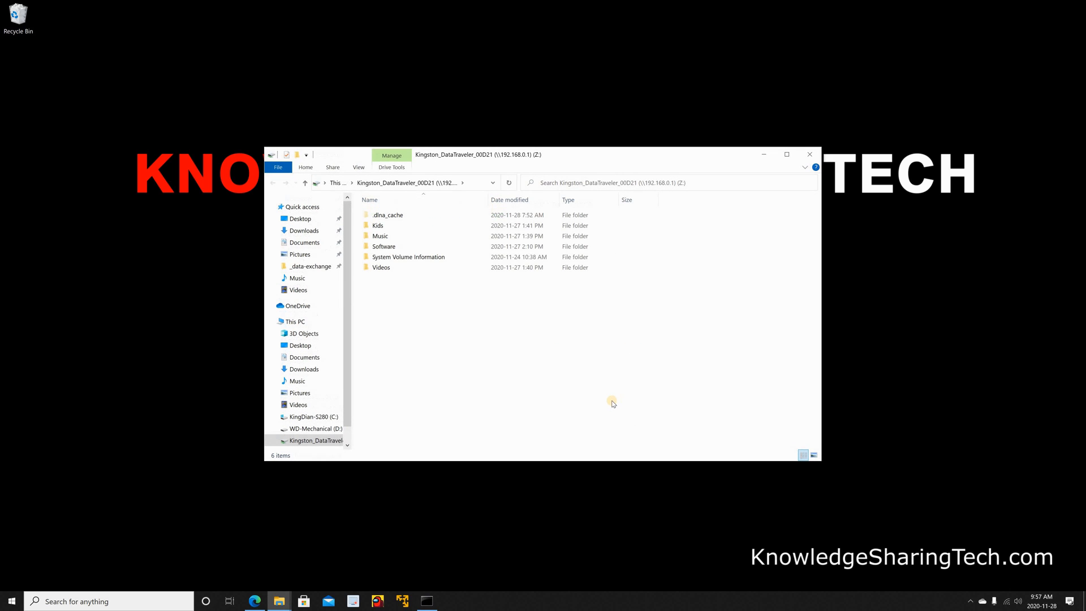
click(294, 321)
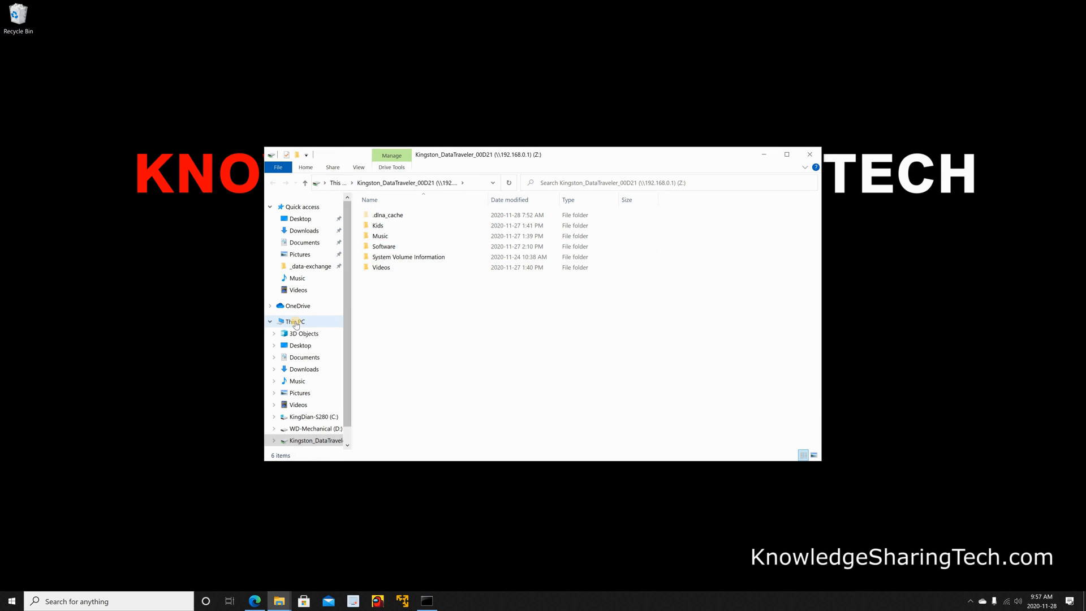
click(295, 320)
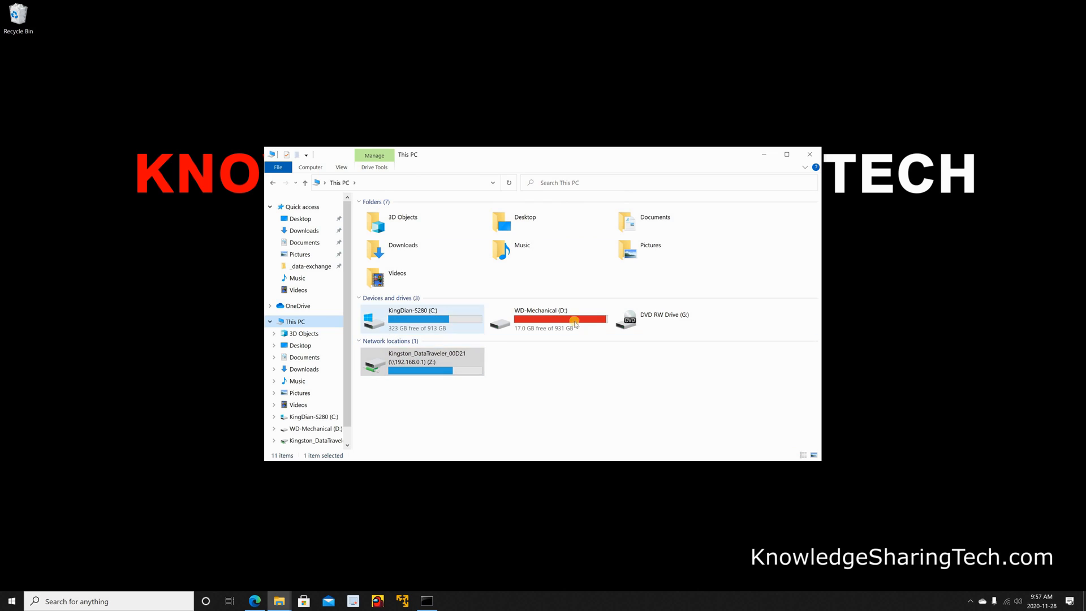
mouse_move(430, 416)
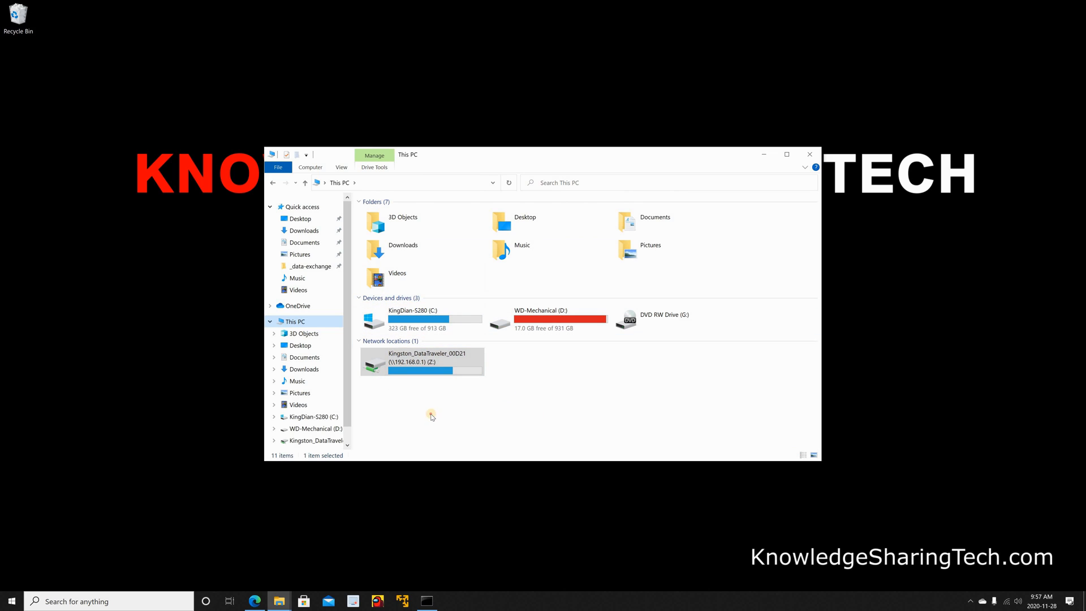
double_click(421, 361)
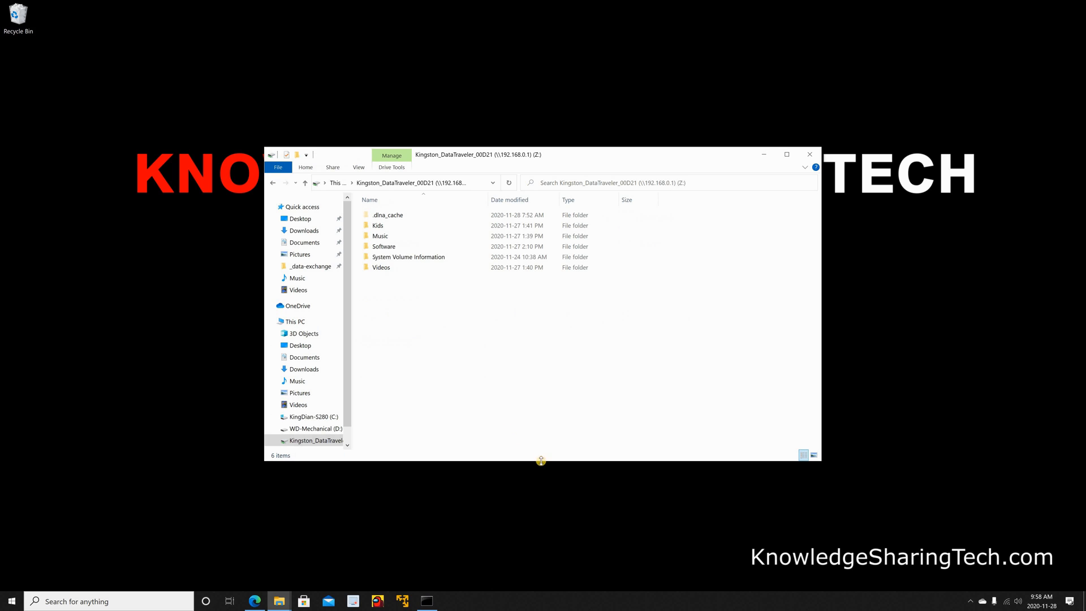
double_click(379, 235)
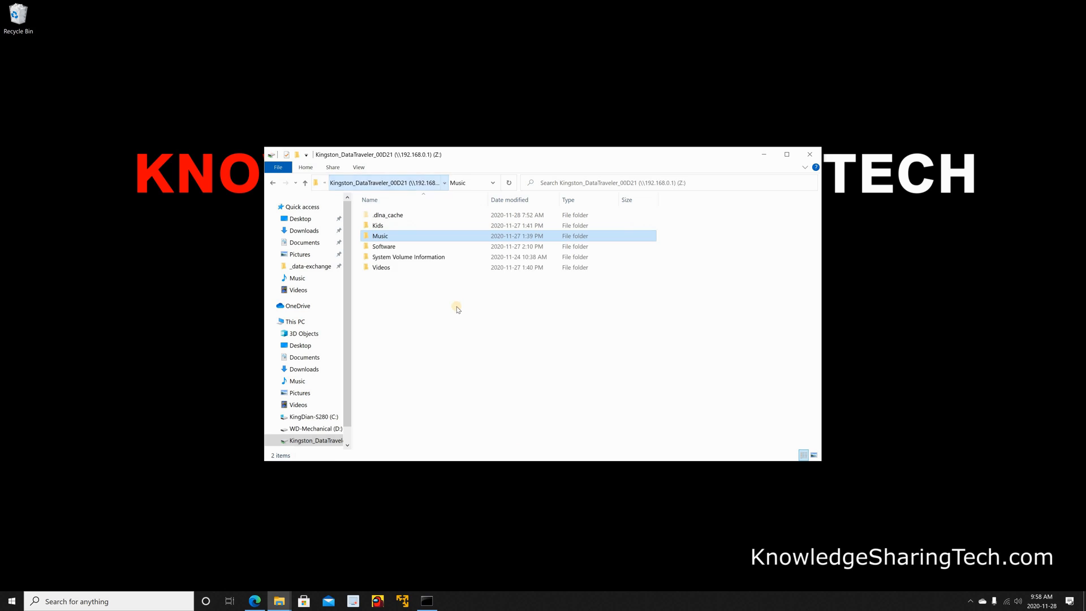
right_click(456, 309)
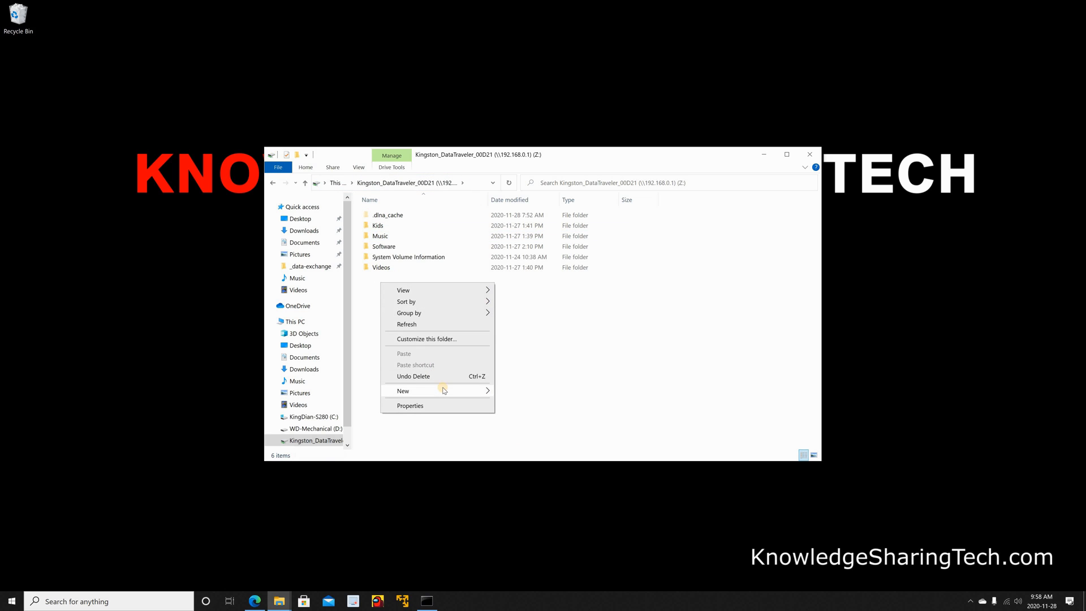
click(402, 391)
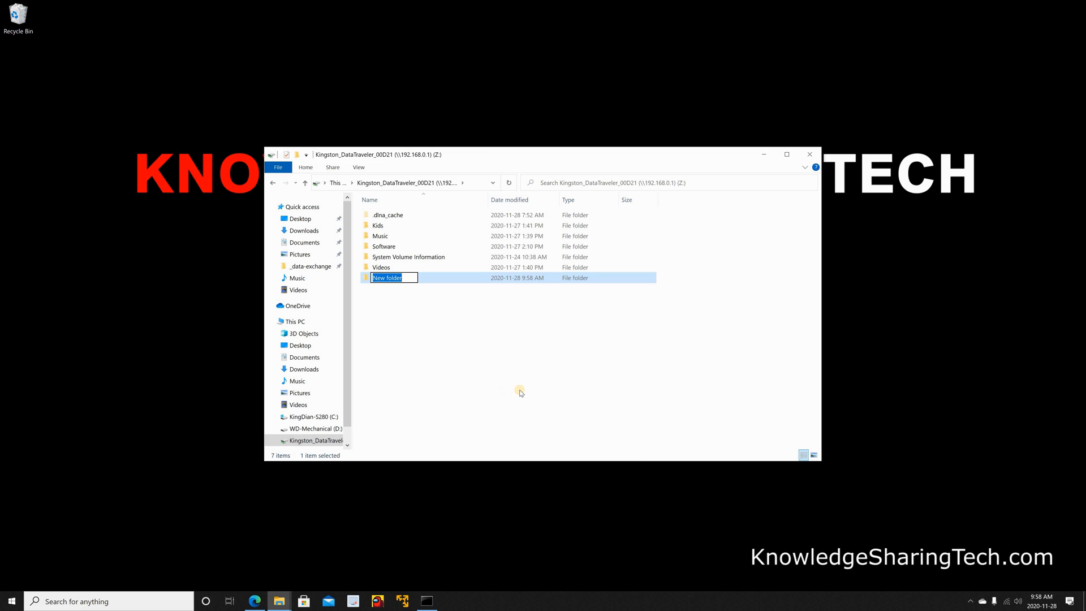
key(Delete)
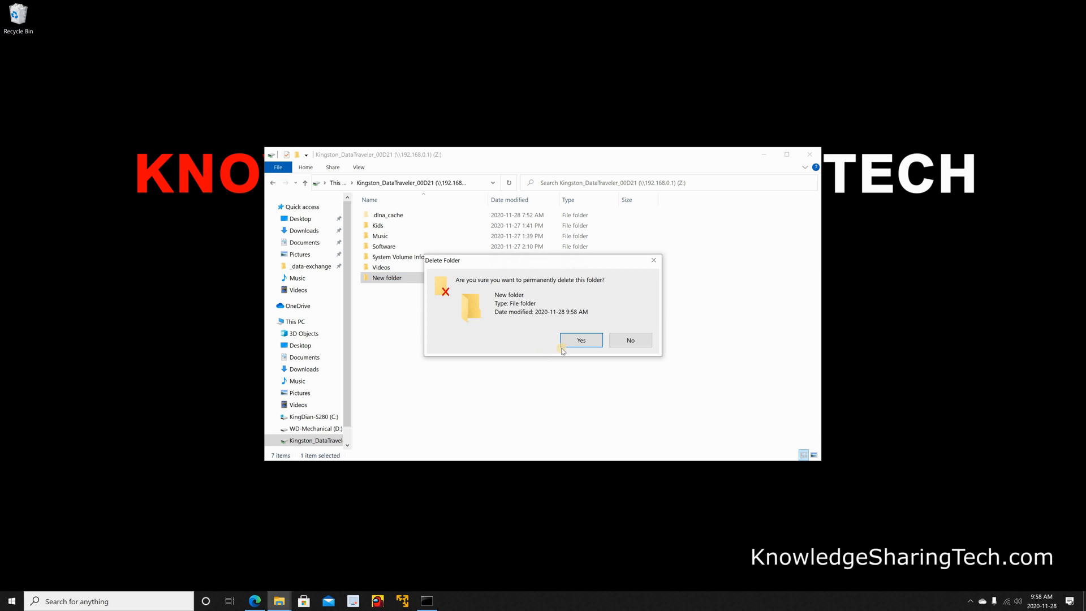
click(581, 340)
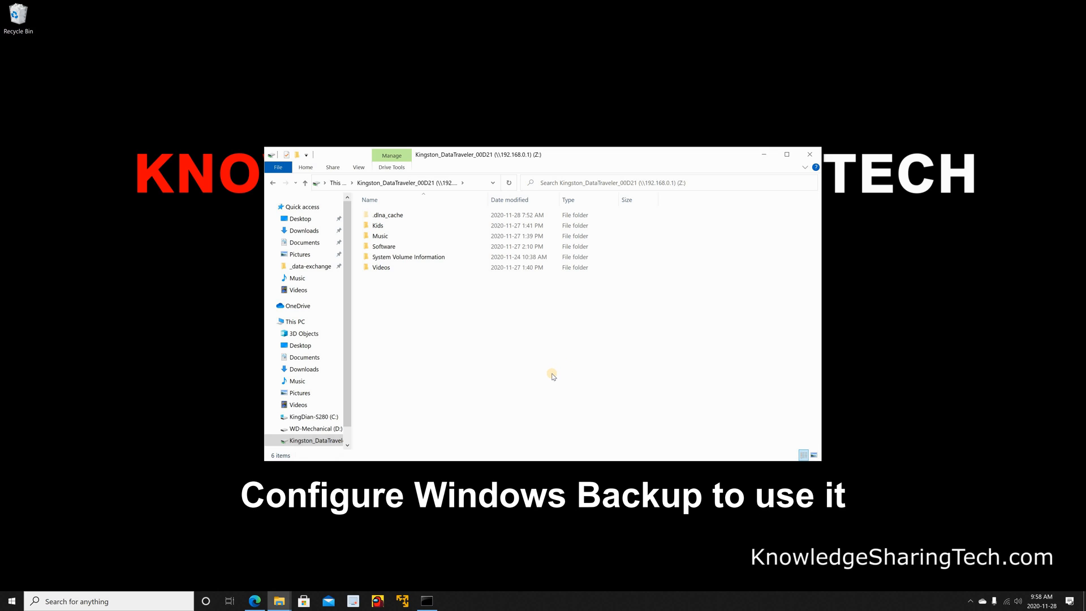
mouse_move(550, 371)
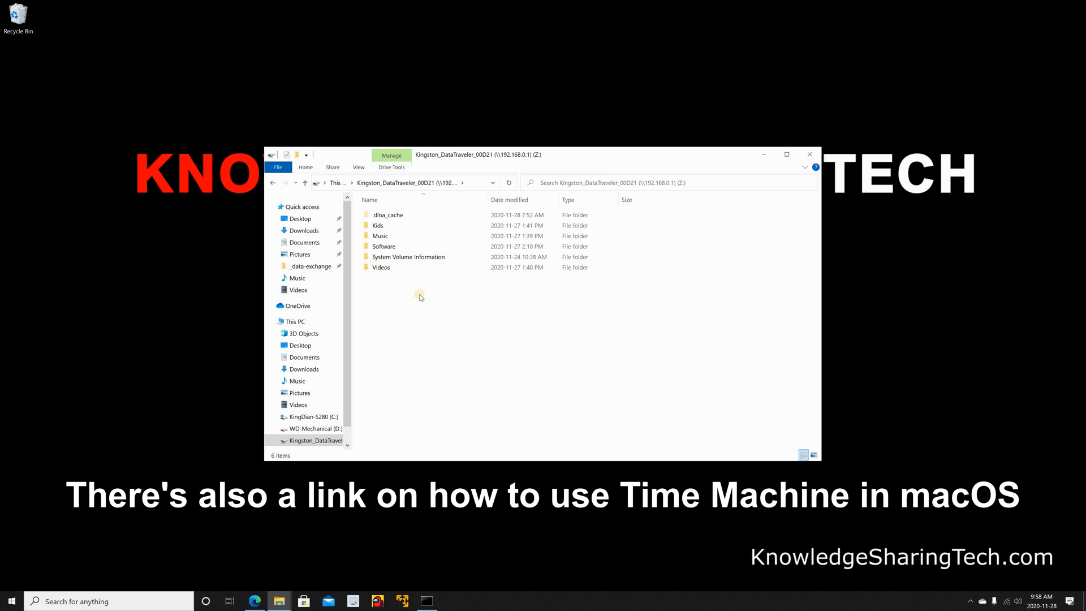
mouse_move(380, 214)
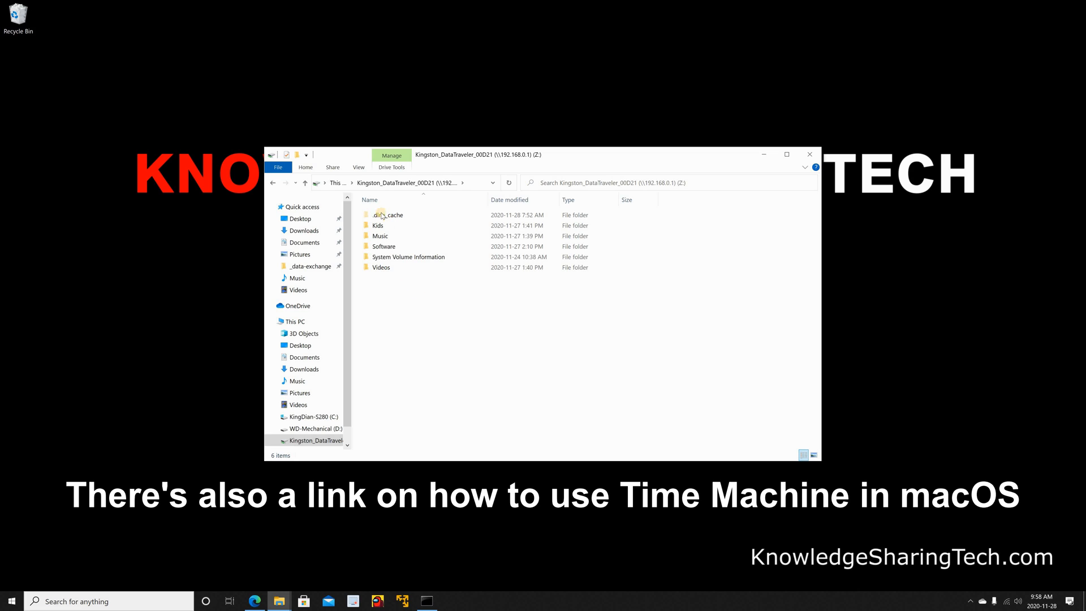
mouse_move(401, 267)
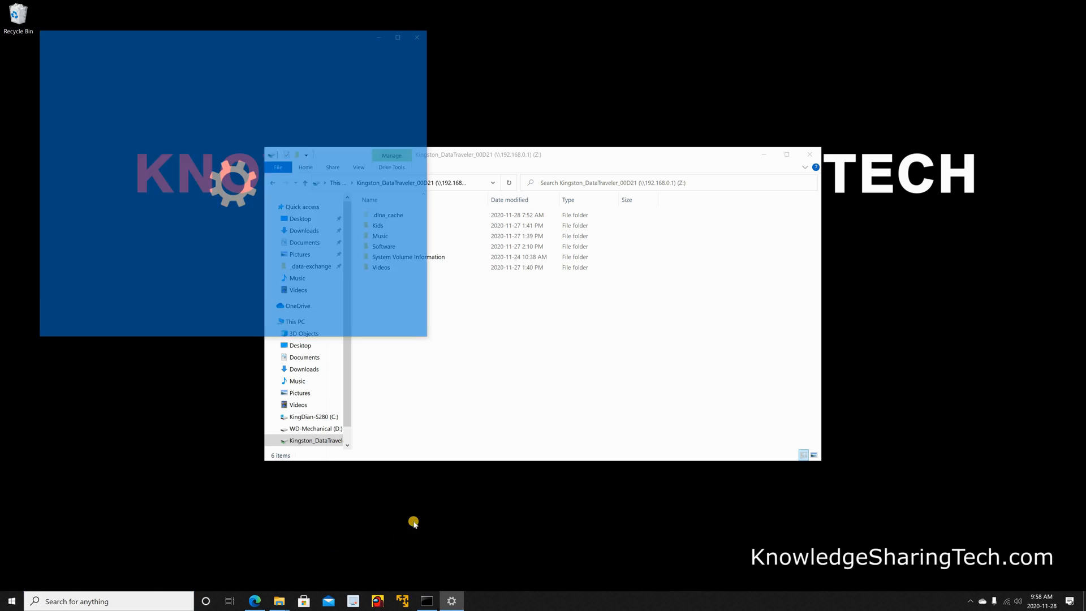
Step: In Update & Security > Backup, add Kingston_DataTraveler_00D21 as the File History drive
click(451, 601)
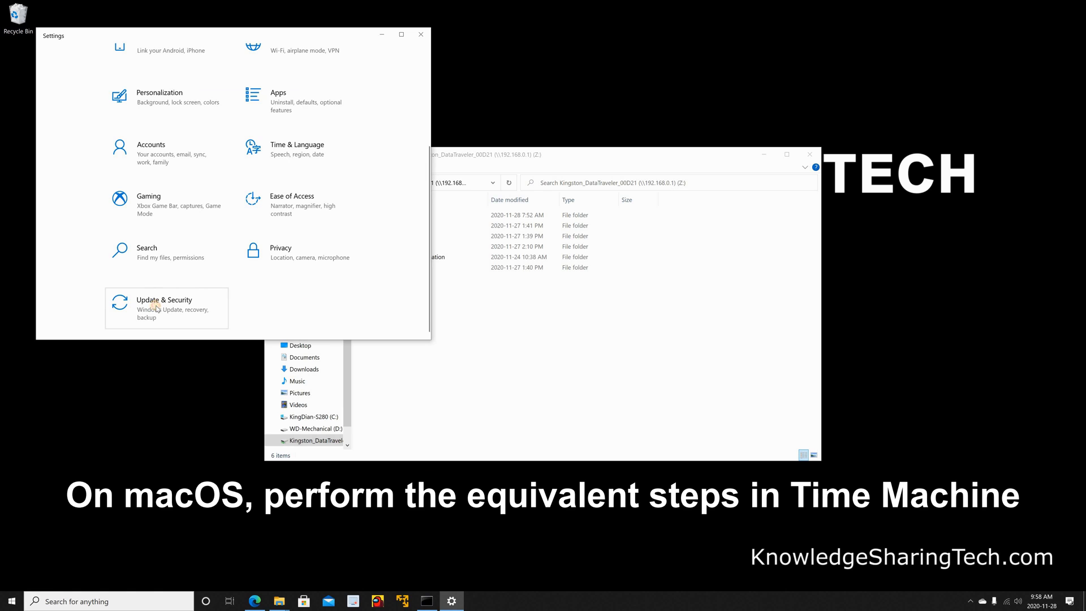
click(164, 308)
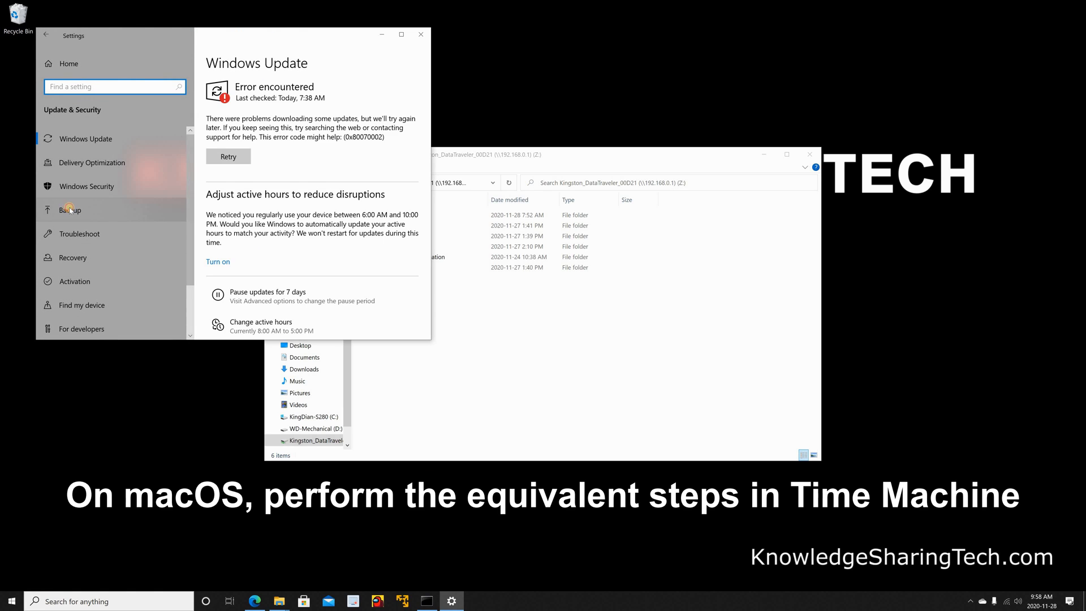
click(70, 209)
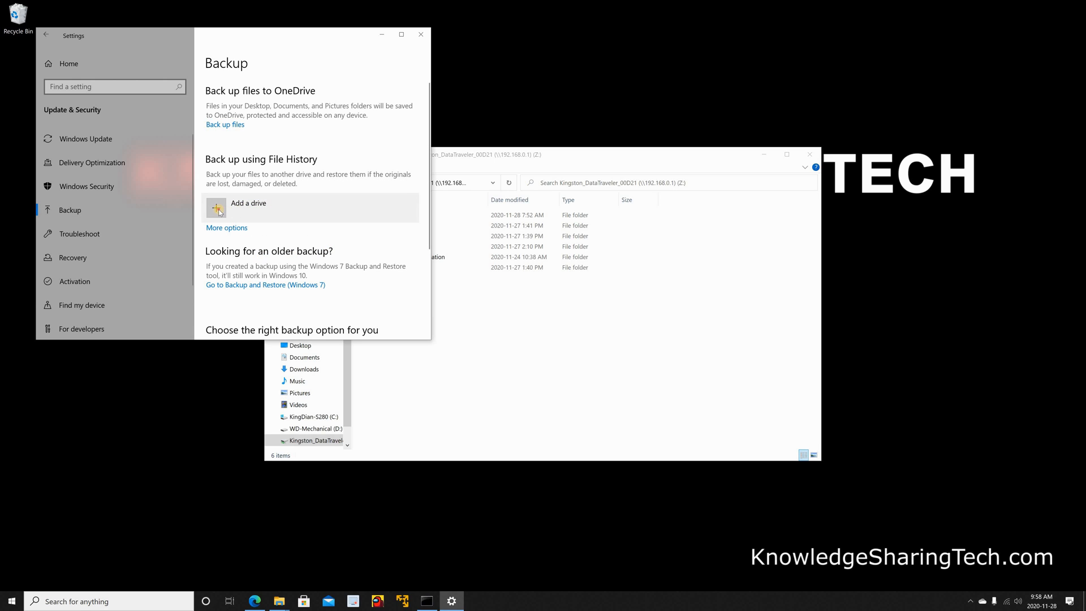
click(248, 203)
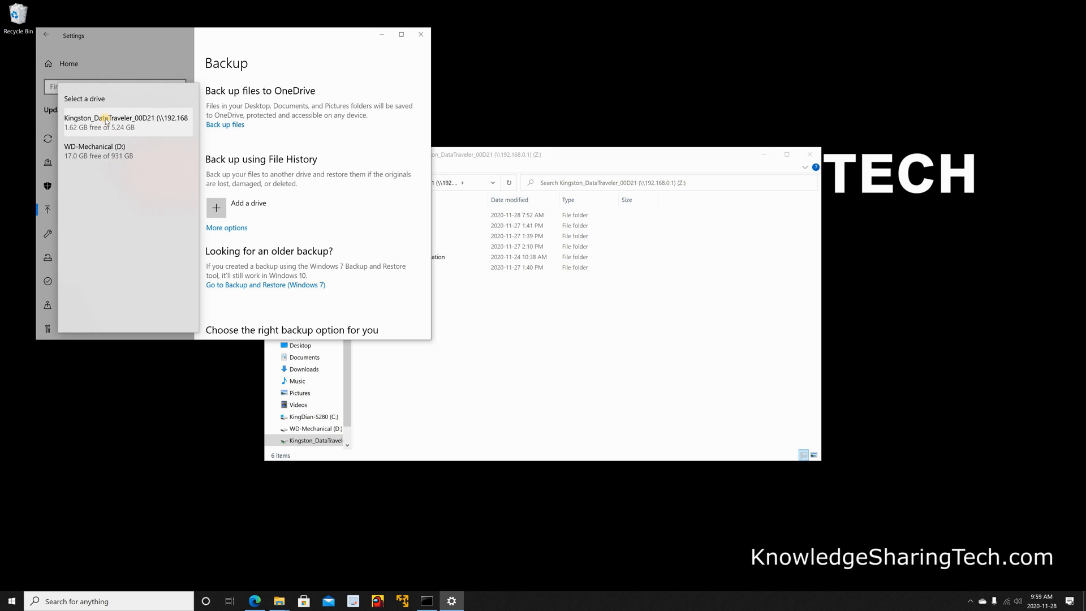
mouse_move(83, 118)
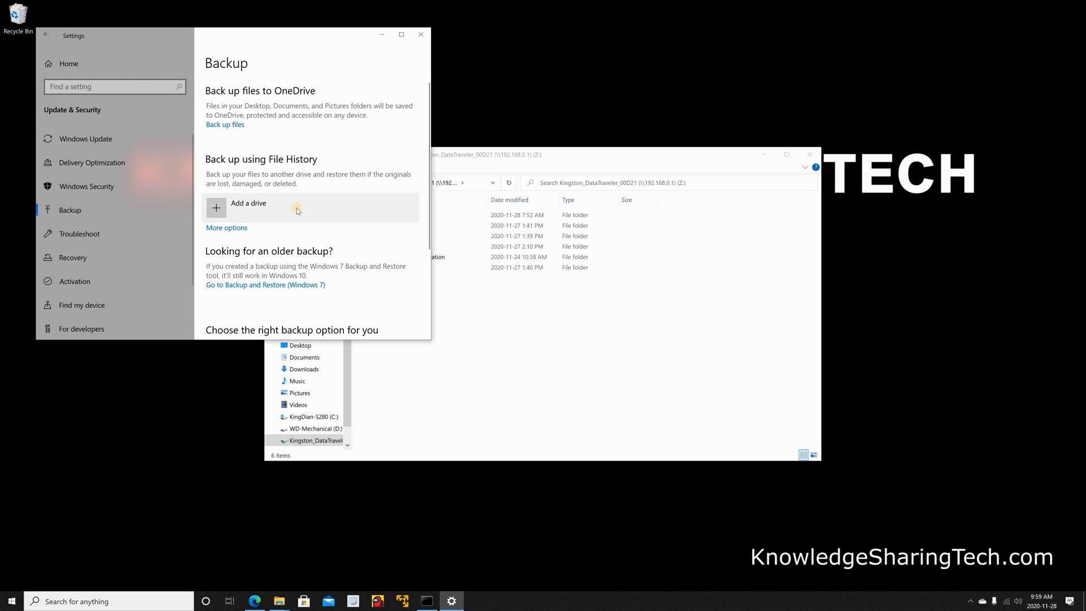
click(248, 208)
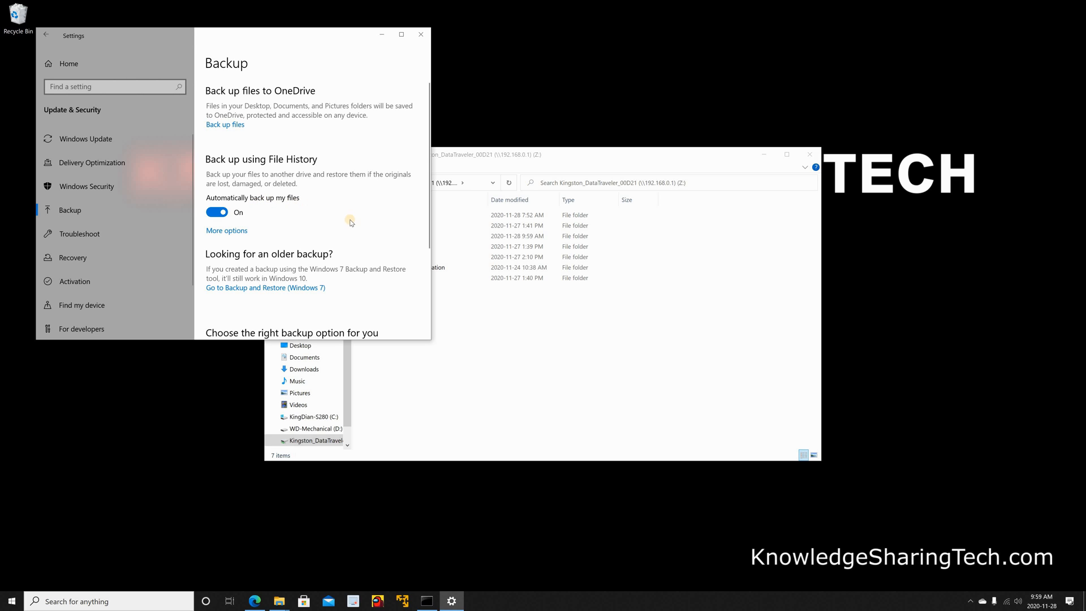
mouse_move(420, 34)
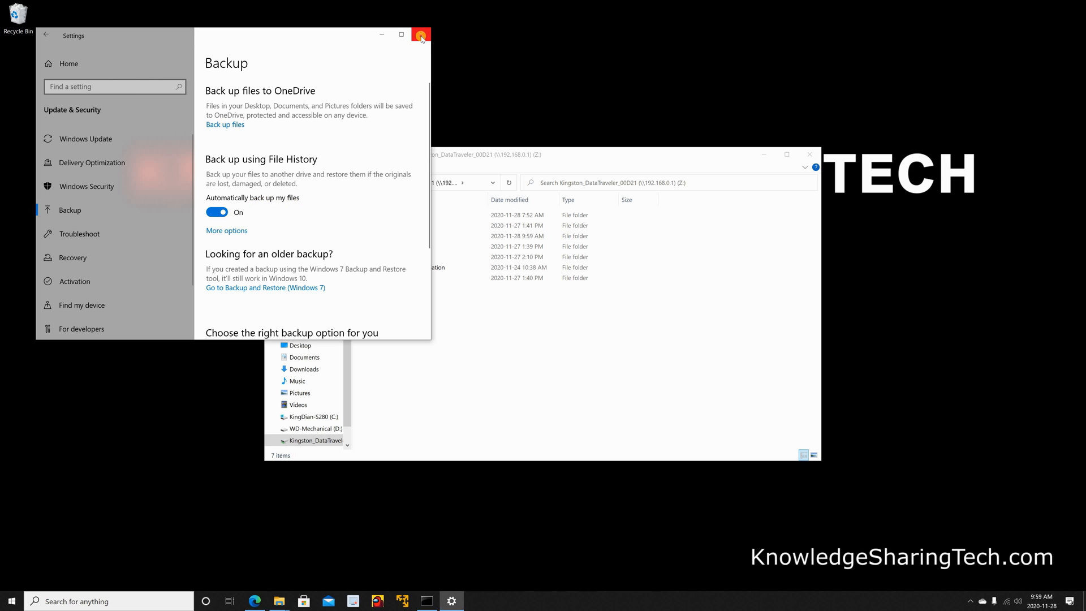